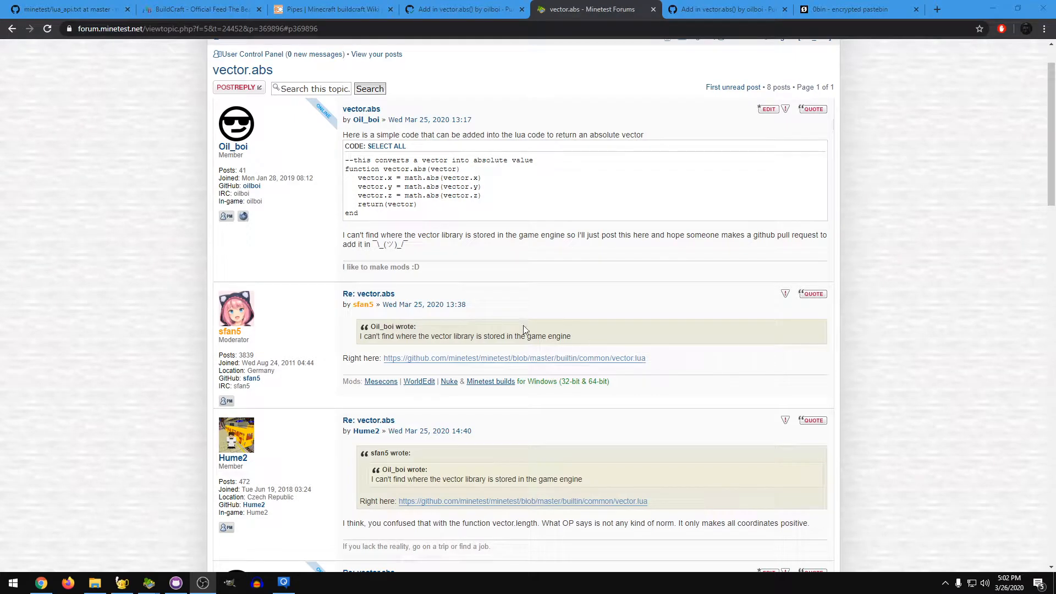
{"action": "mouse_move", "coordinate": [397, 172]}
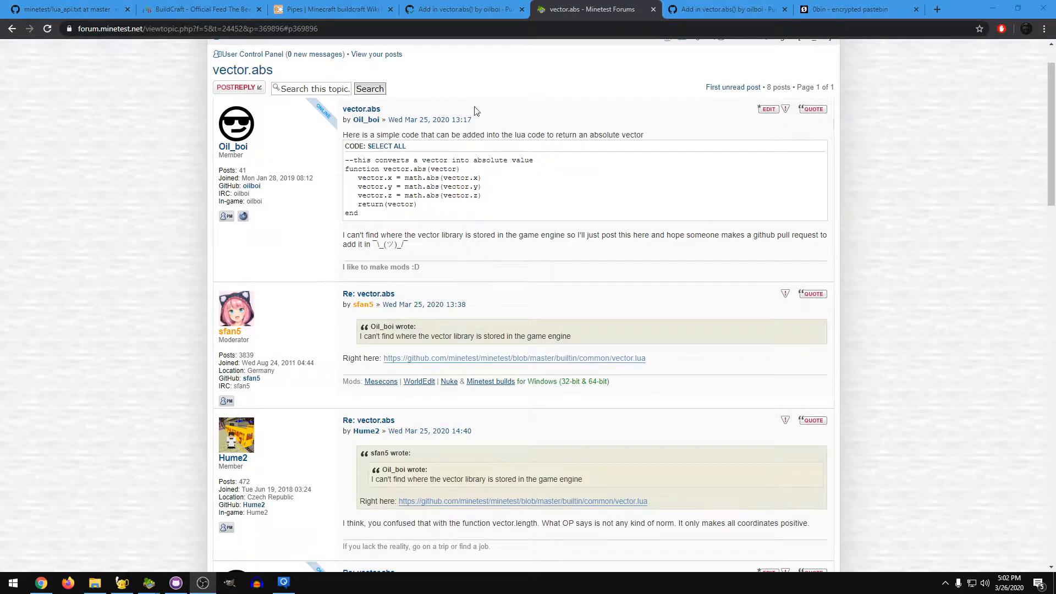
{"action": "mouse_move", "coordinate": [479, 138]}
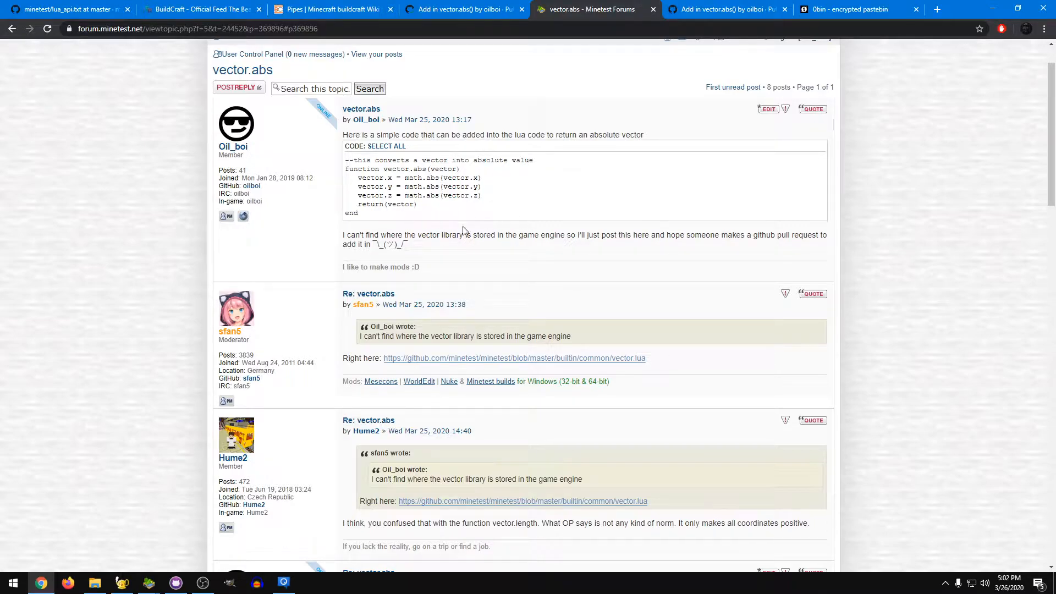
{"action": "mouse_move", "coordinate": [552, 219]}
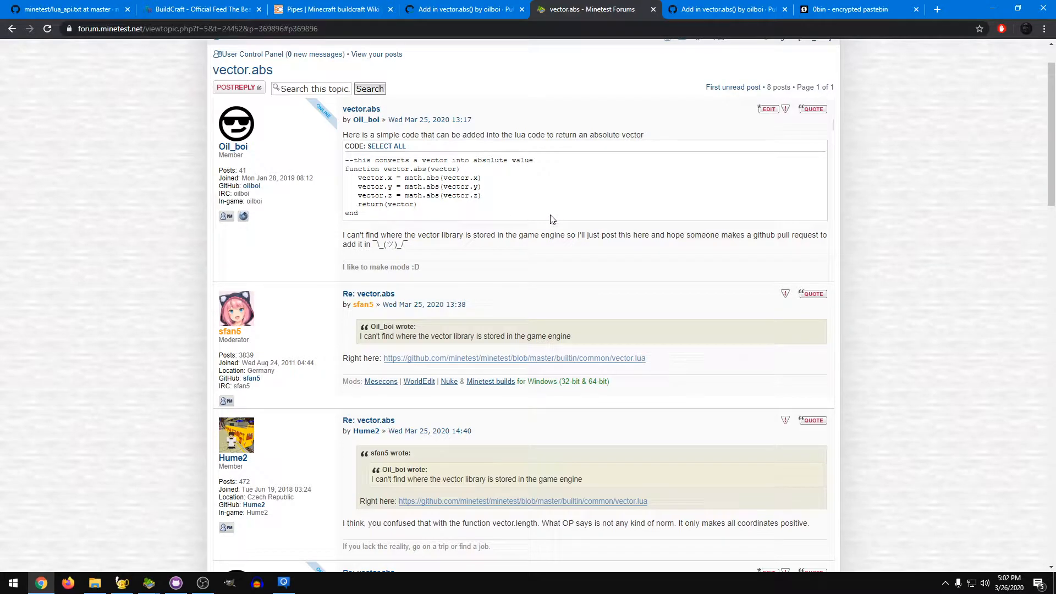
{"action": "mouse_move", "coordinate": [539, 217]}
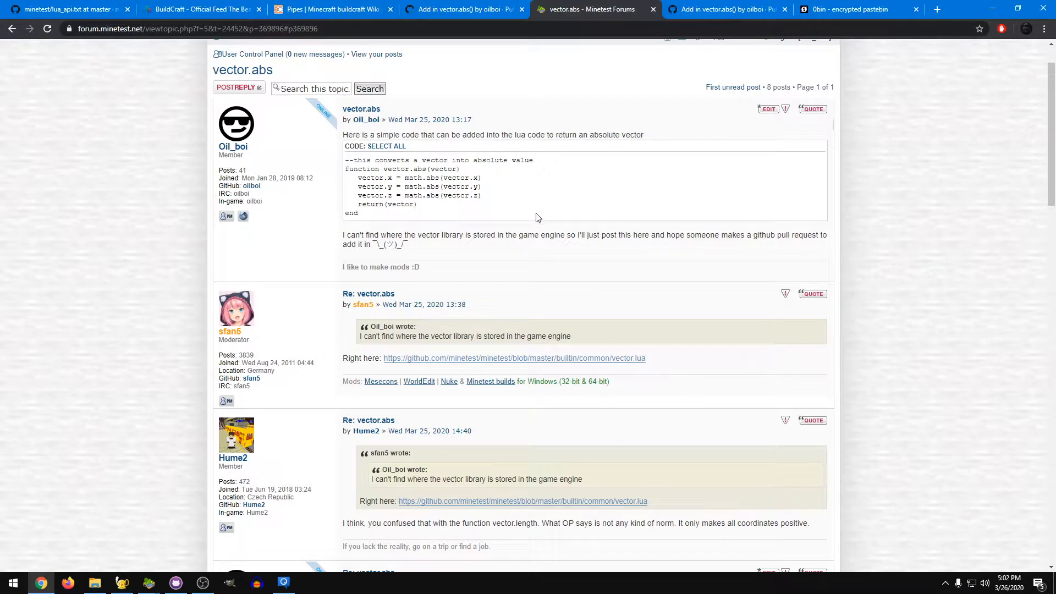
{"action": "mouse_move", "coordinate": [401, 156]}
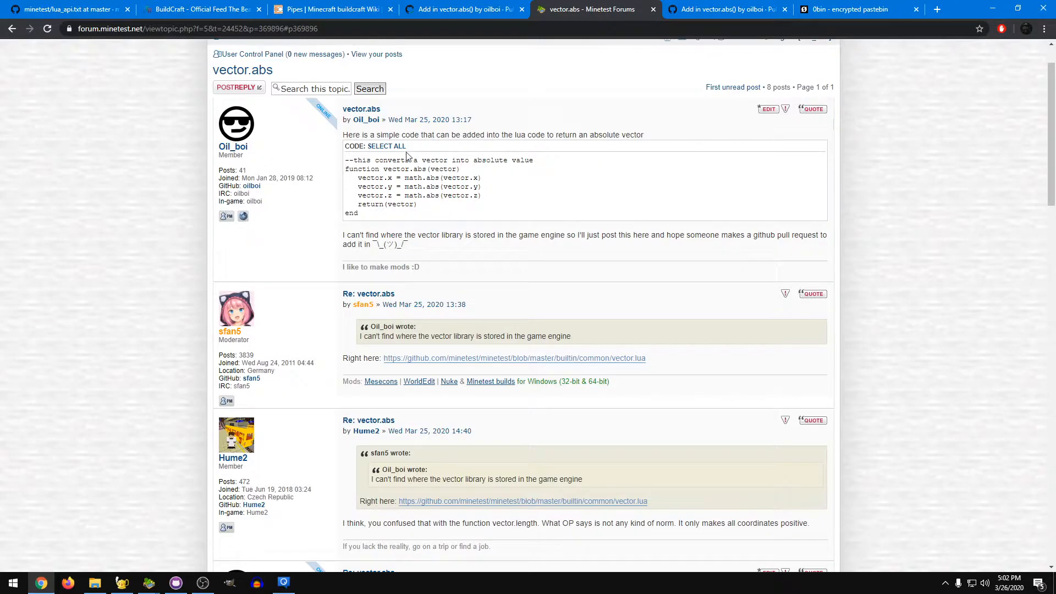
Step: Read the vector.abs pull request discussion and the forum thread about it
{"action": "scroll", "scroll_direction": "down", "scroll_amount": 3}
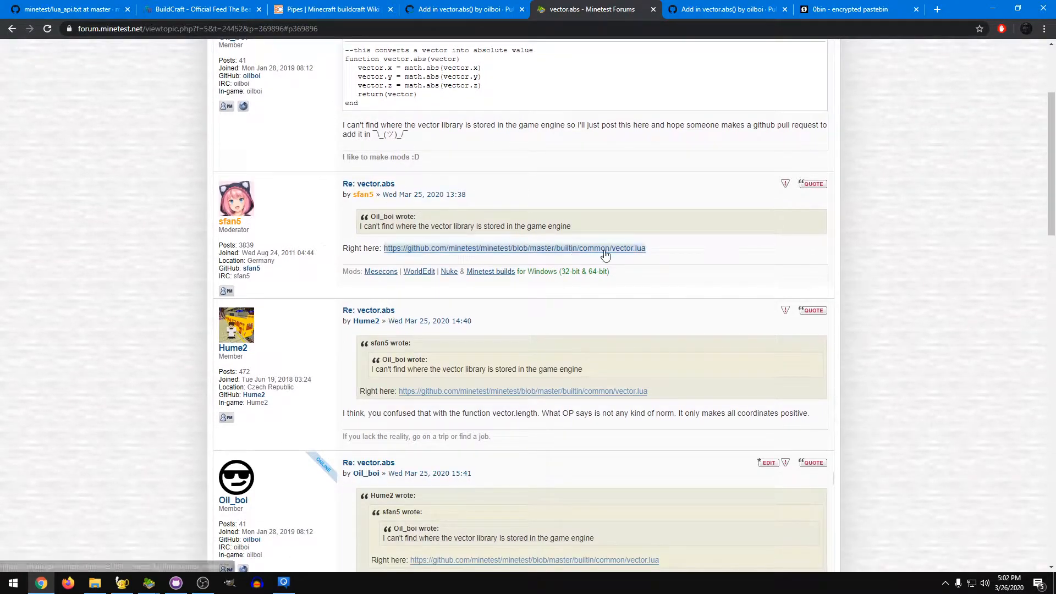
{"action": "mouse_move", "coordinate": [605, 255]}
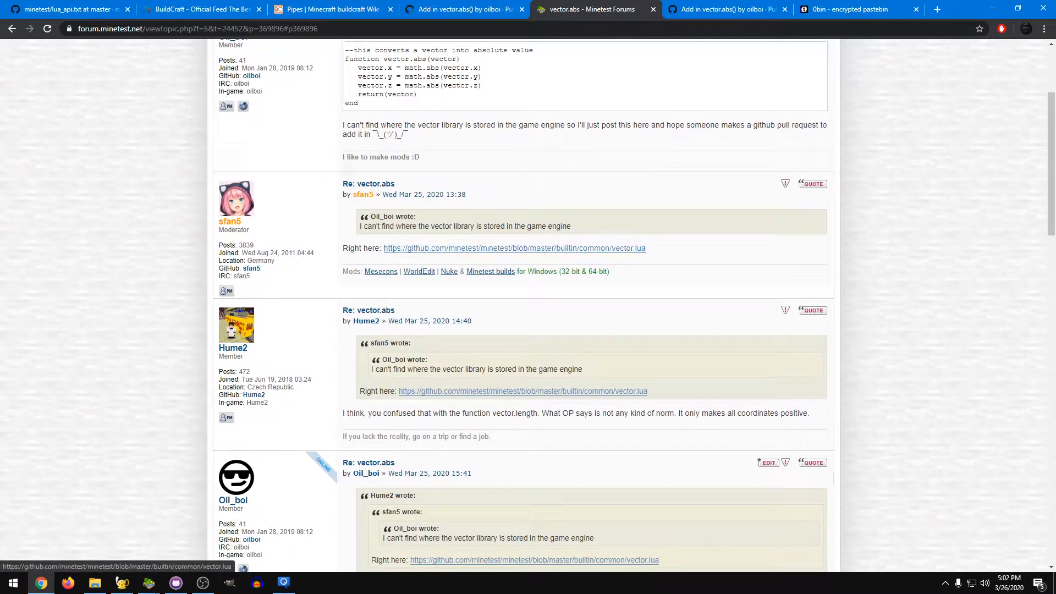
{"action": "left_click", "coordinate": [468, 9]}
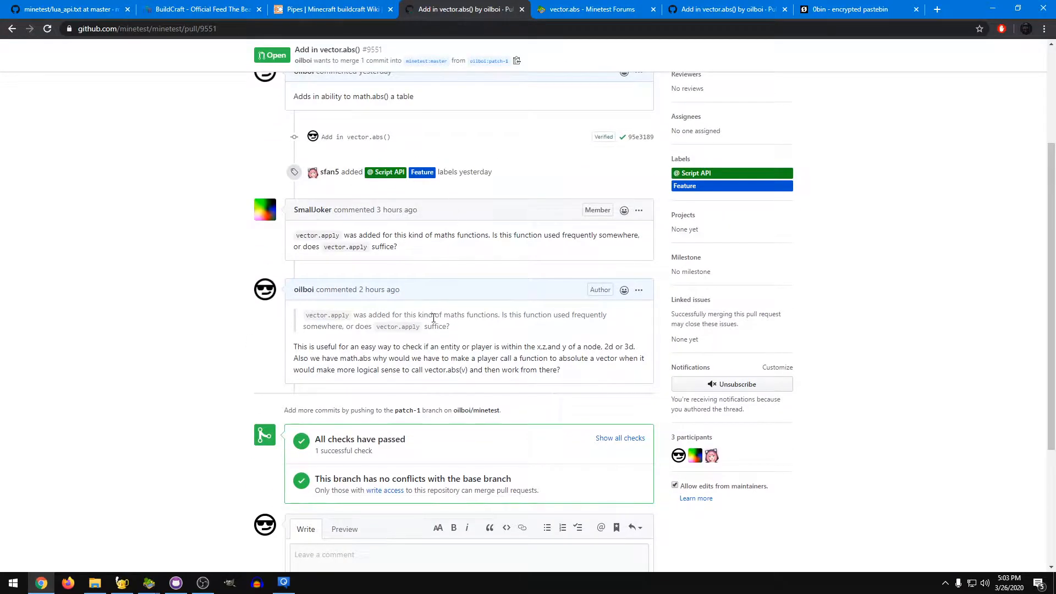
{"action": "left_click", "coordinate": [592, 9]}
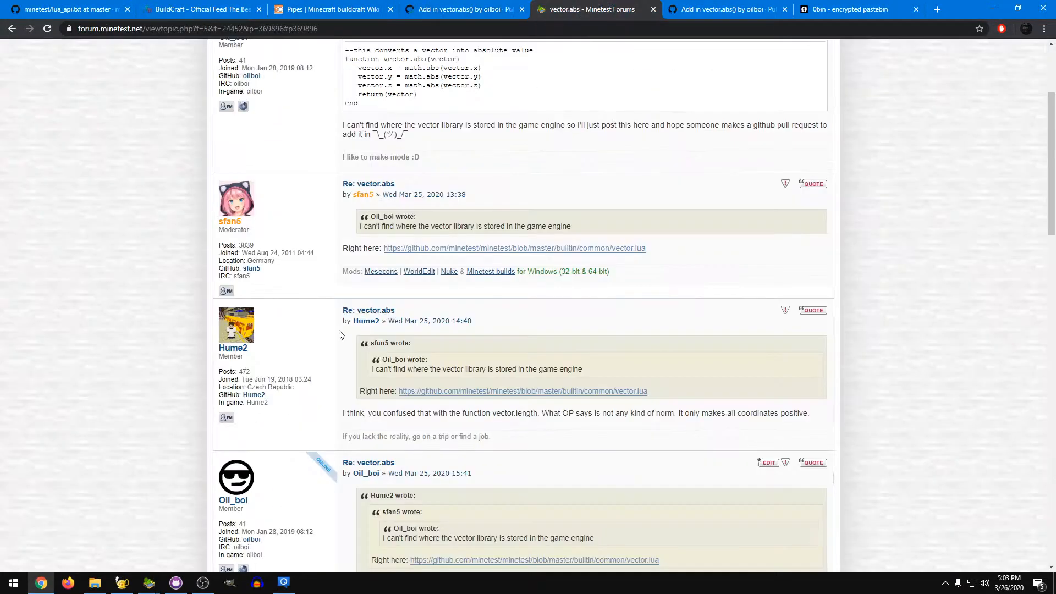
{"action": "scroll", "scroll_direction": "down", "scroll_amount": 3}
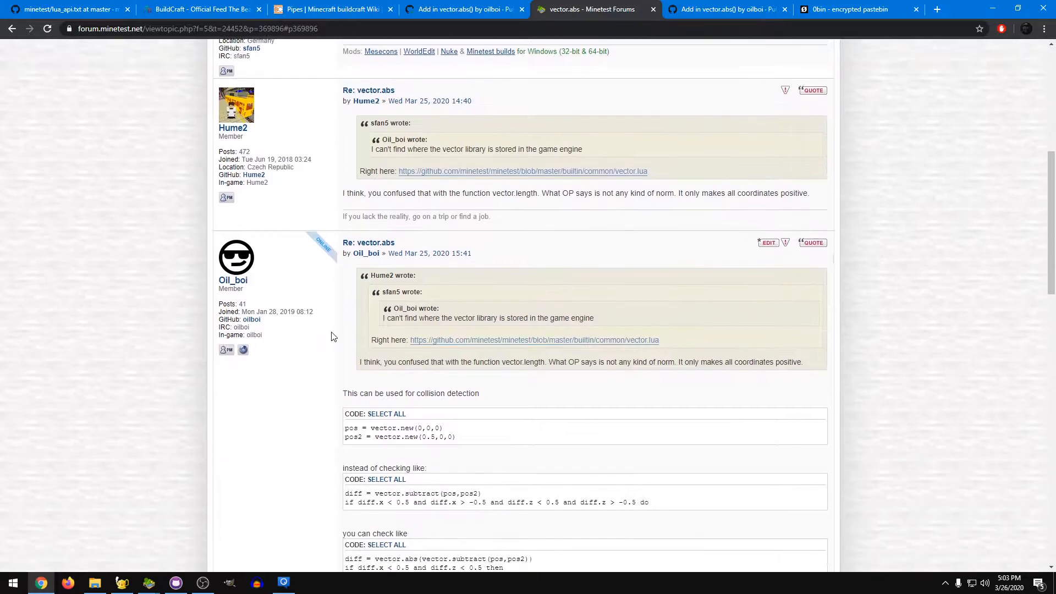
{"action": "scroll", "scroll_direction": "down", "scroll_amount": 3}
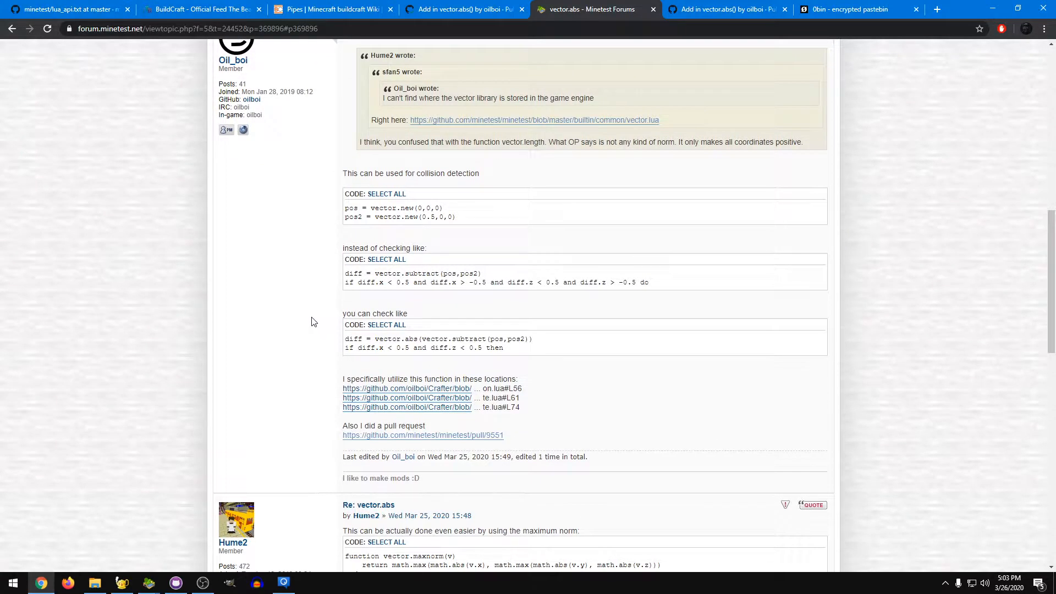
{"action": "mouse_move", "coordinate": [325, 297]}
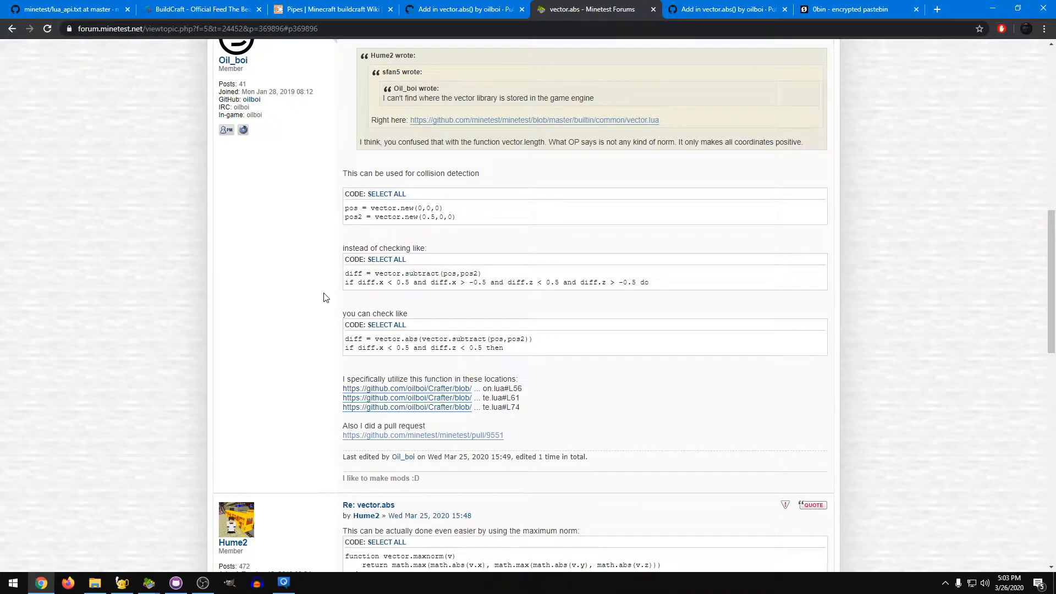
{"action": "mouse_move", "coordinate": [331, 287]}
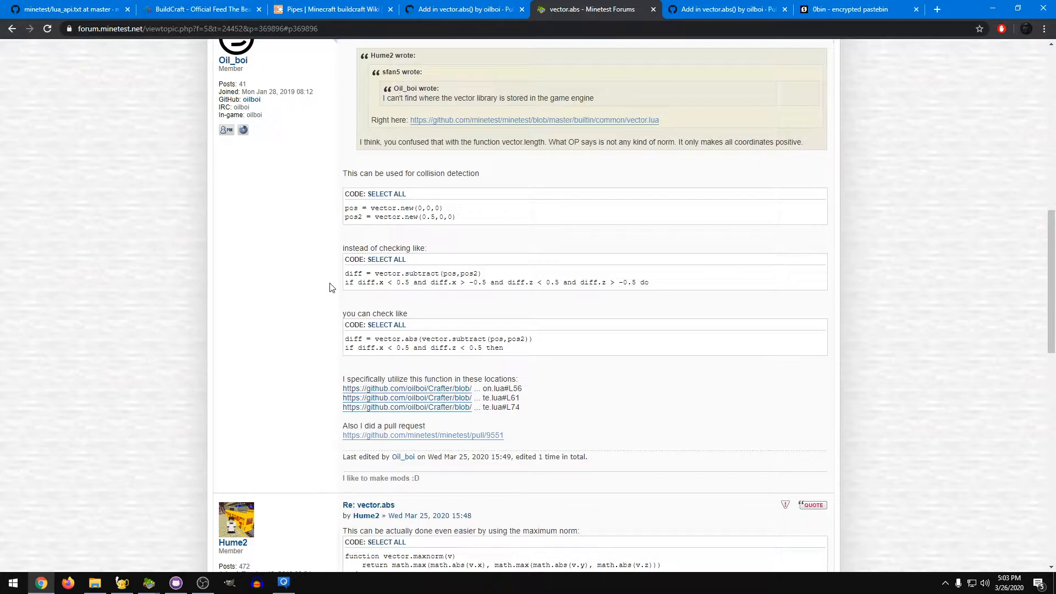
{"action": "mouse_move", "coordinate": [508, 224]}
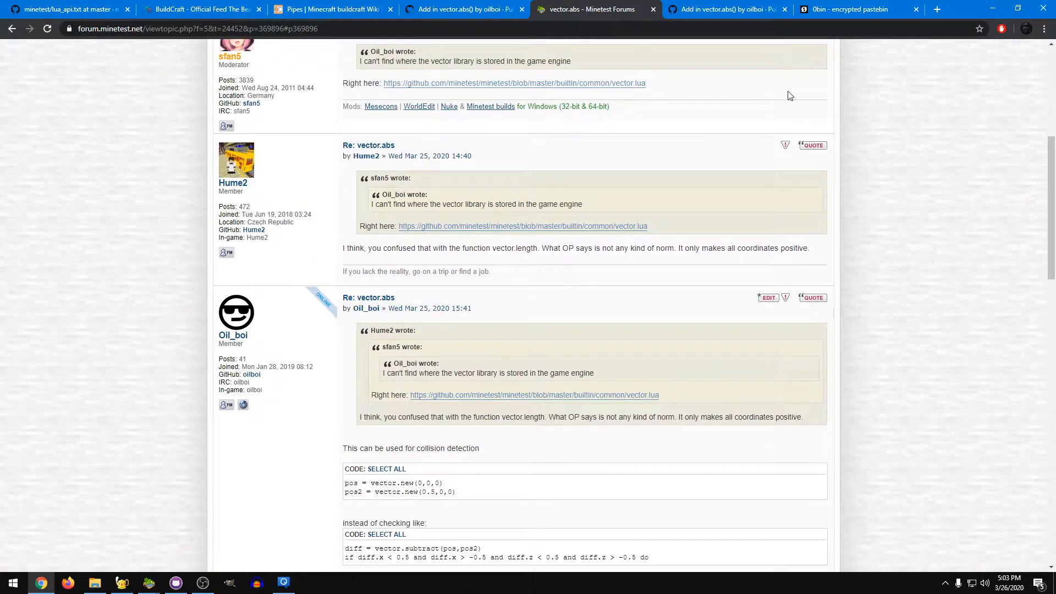
Step: In Geany, view functions.lua defining vector.abs, then show pressure_plate.lua's player-detection code
{"action": "left_click", "coordinate": [121, 583]}
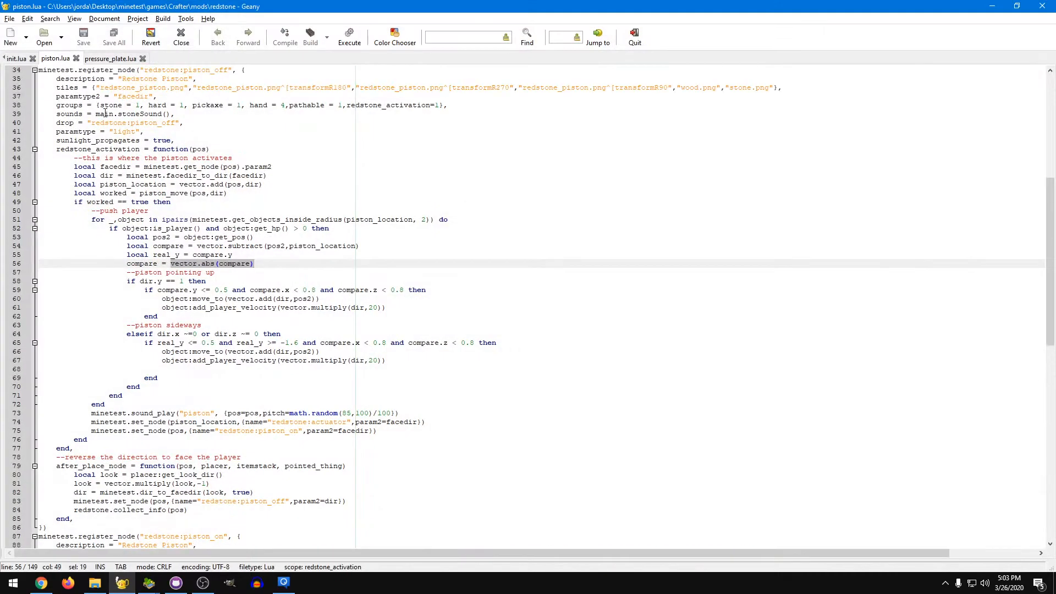
{"action": "left_click", "coordinate": [39, 32]}
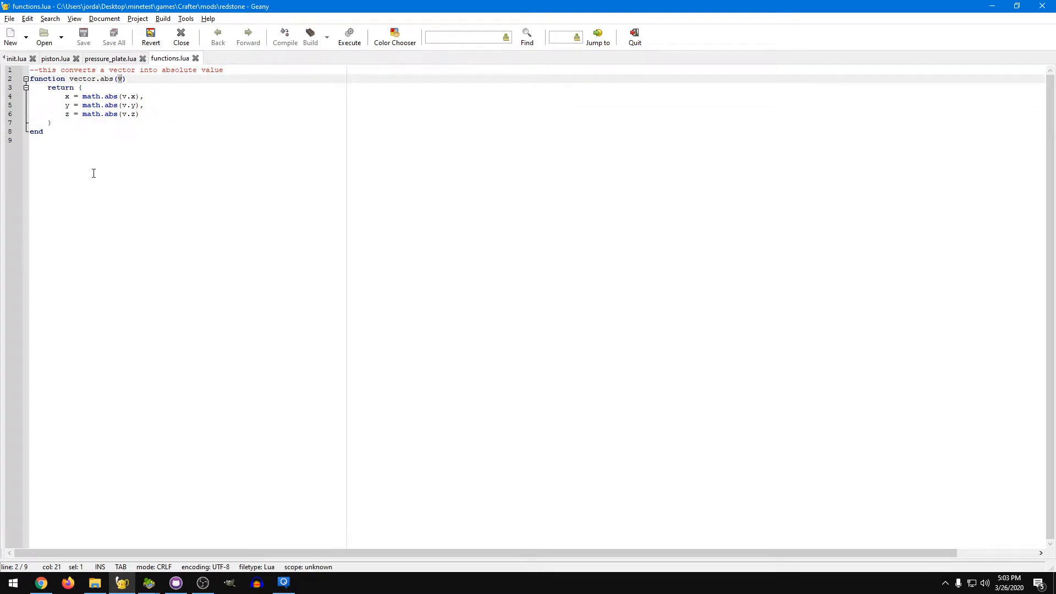
{"action": "left_click", "coordinate": [97, 106]}
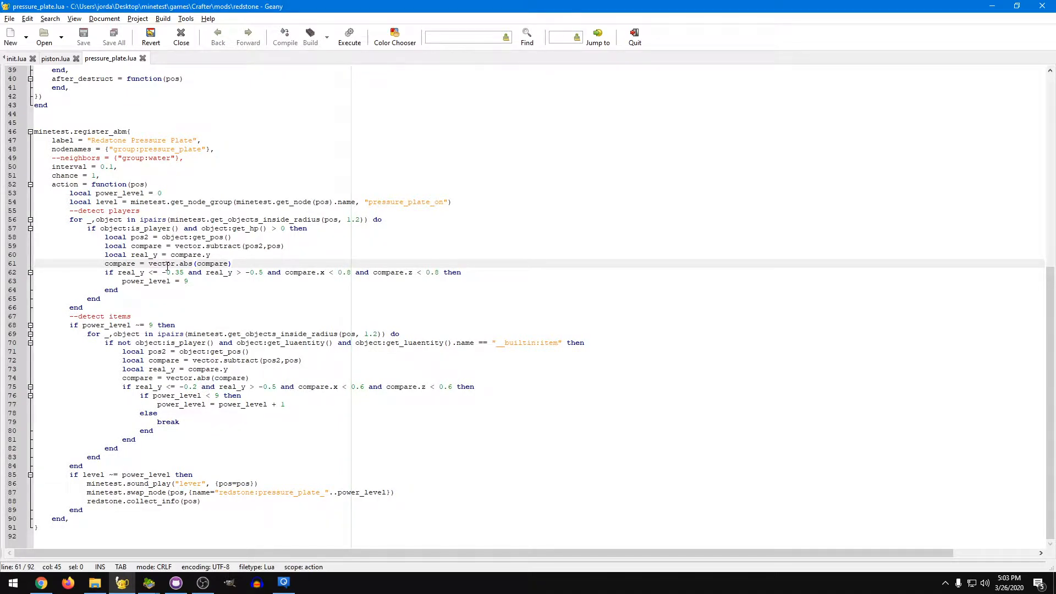
Step: Review the vector.subtract line 59 and the vector.abs(compare) call on line 61
{"action": "double_click", "coordinate": [119, 264]}
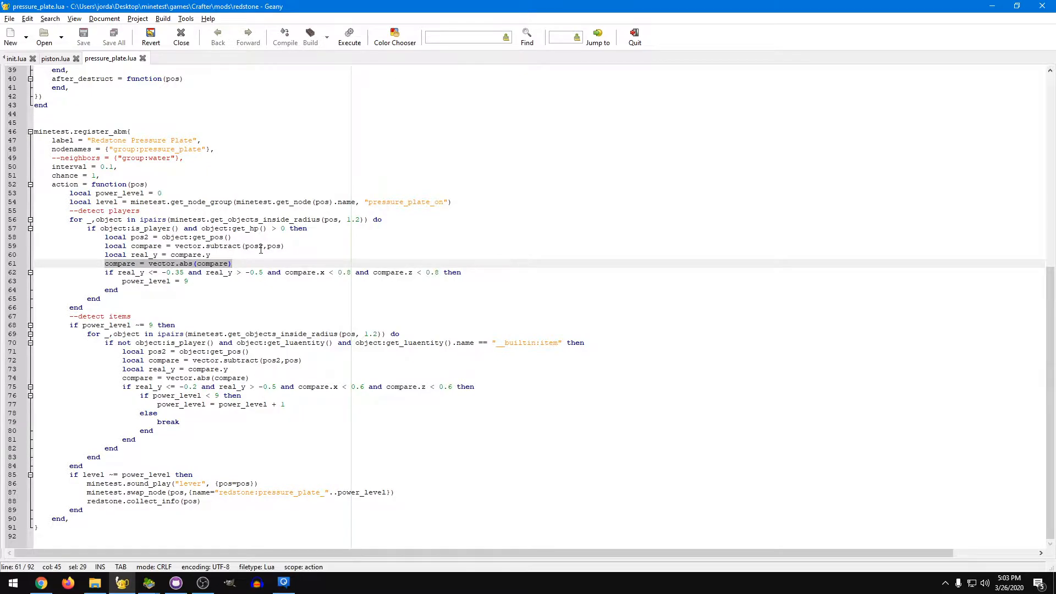
{"action": "left_click", "coordinate": [257, 247]}
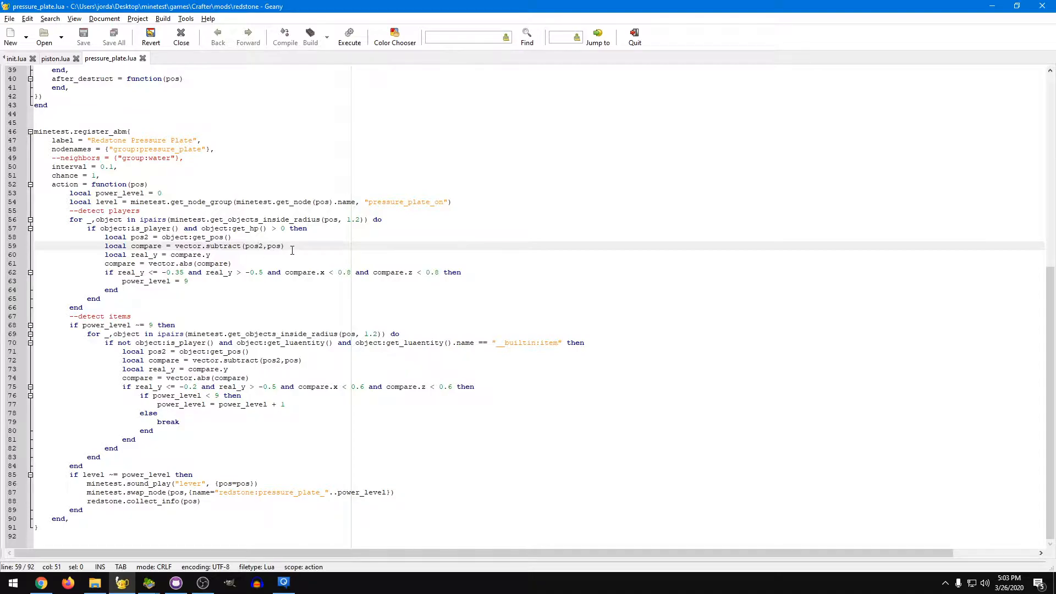
{"action": "left_click", "coordinate": [259, 246]}
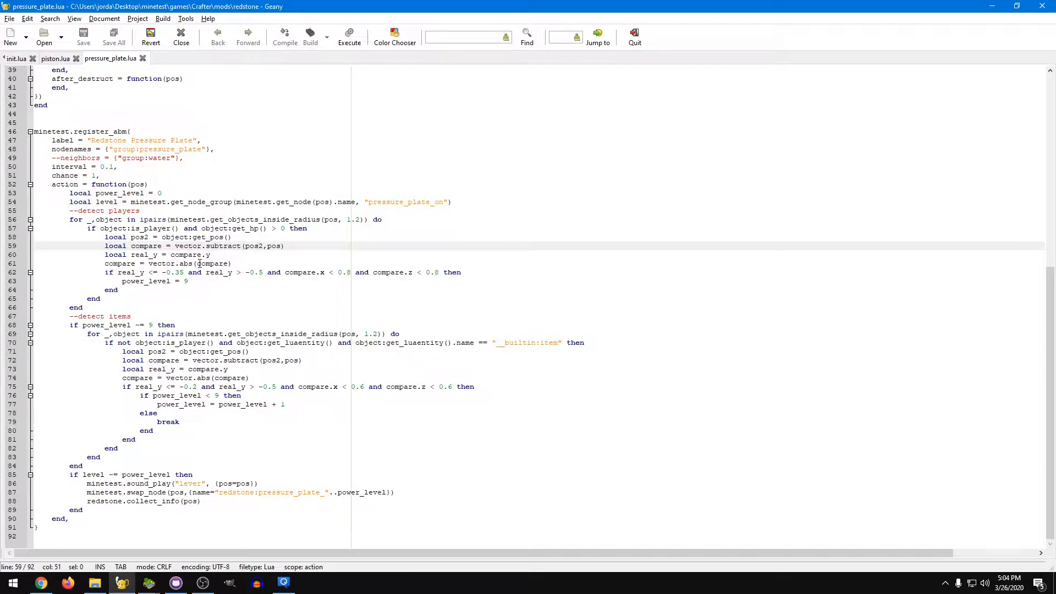
{"action": "double_click", "coordinate": [212, 264]}
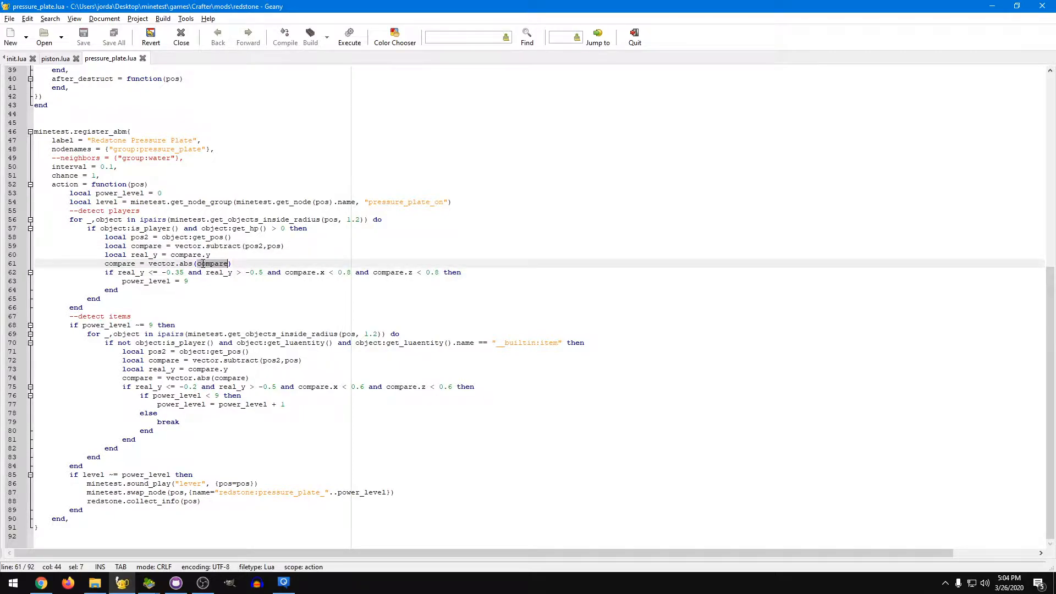
Step: Highlight the player-detection block, lines 57–64, then deselect it without editing
{"action": "left_click_drag", "start_coordinate": [84, 229], "coordinate": [99, 298]}
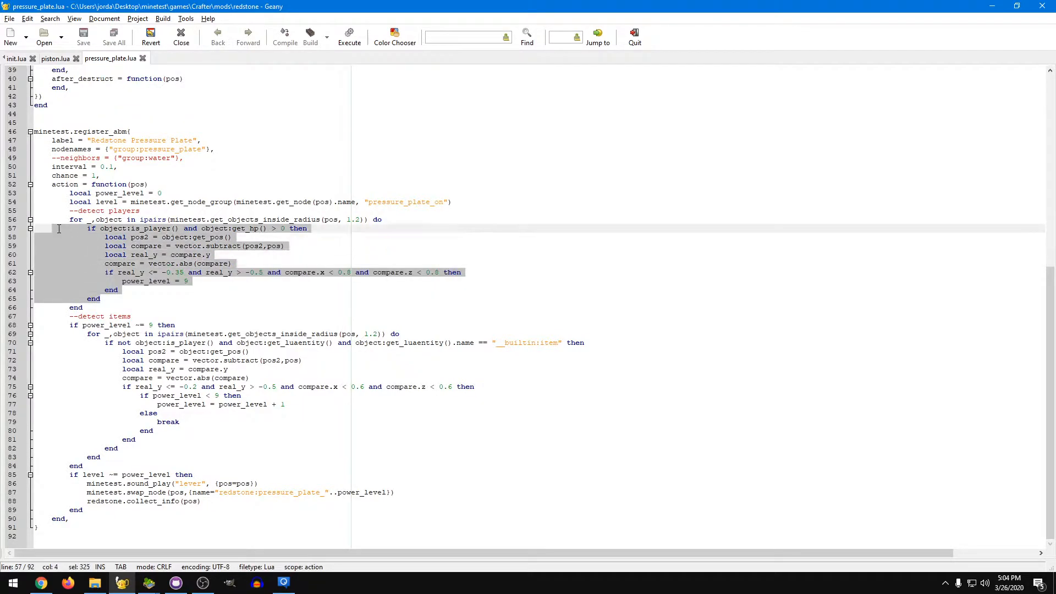
{"action": "left_click", "coordinate": [259, 273]}
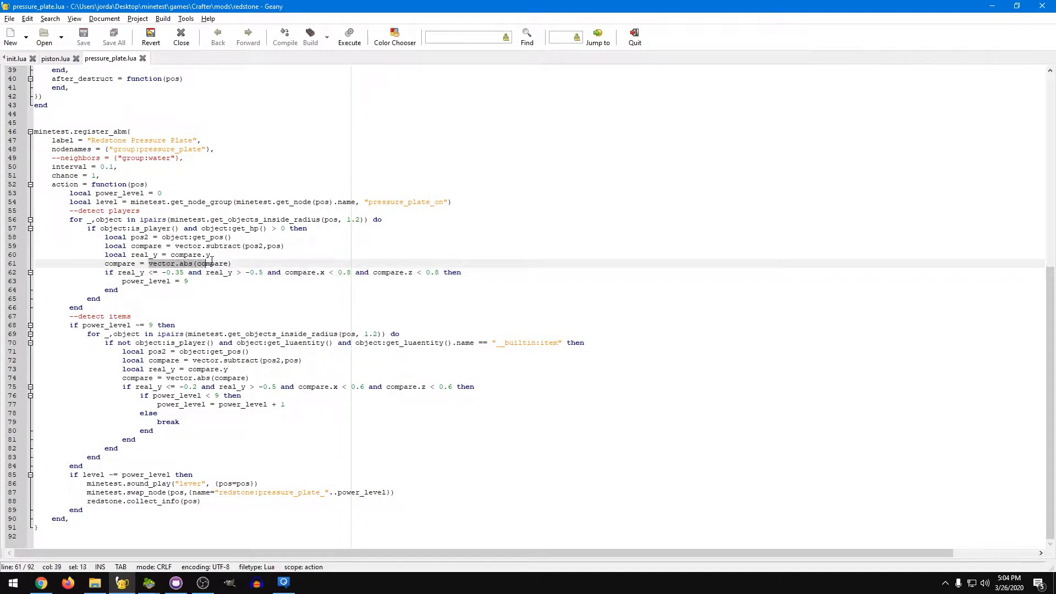
{"action": "left_click", "coordinate": [240, 255]}
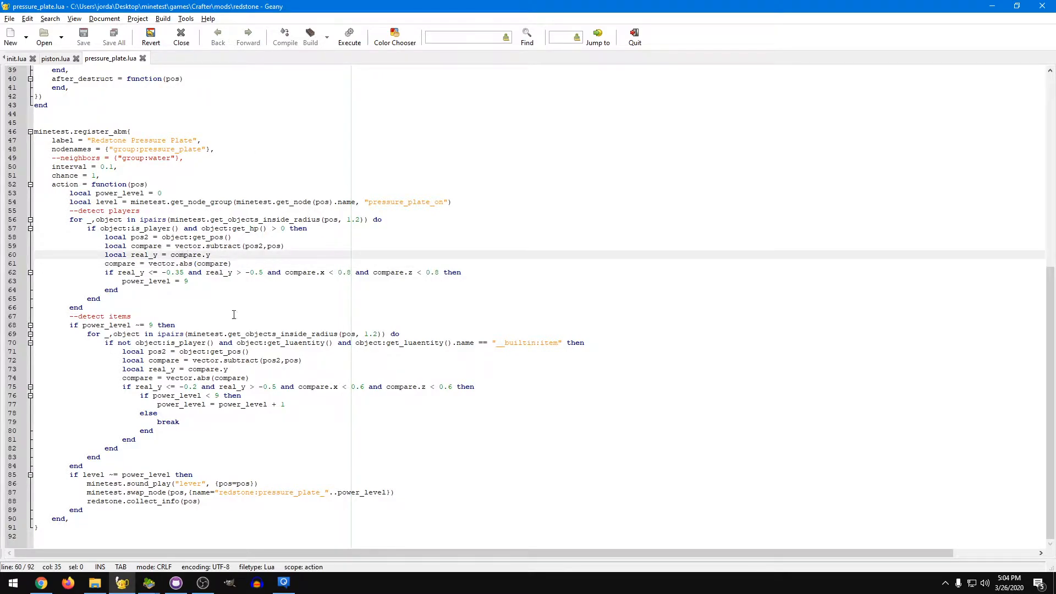
{"action": "left_click", "coordinate": [165, 238]}
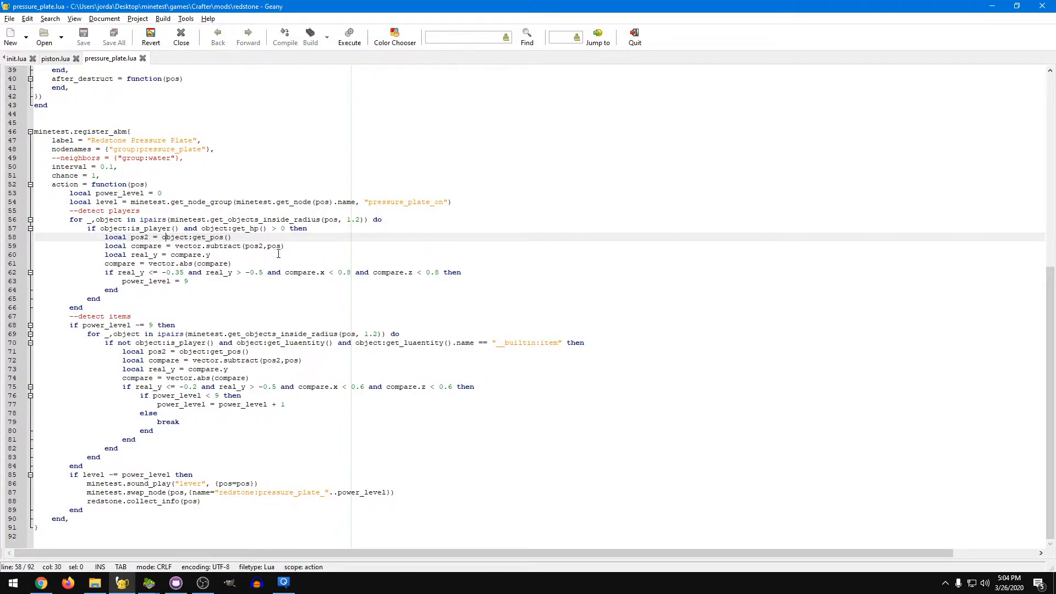
{"action": "mouse_move", "coordinate": [222, 255]}
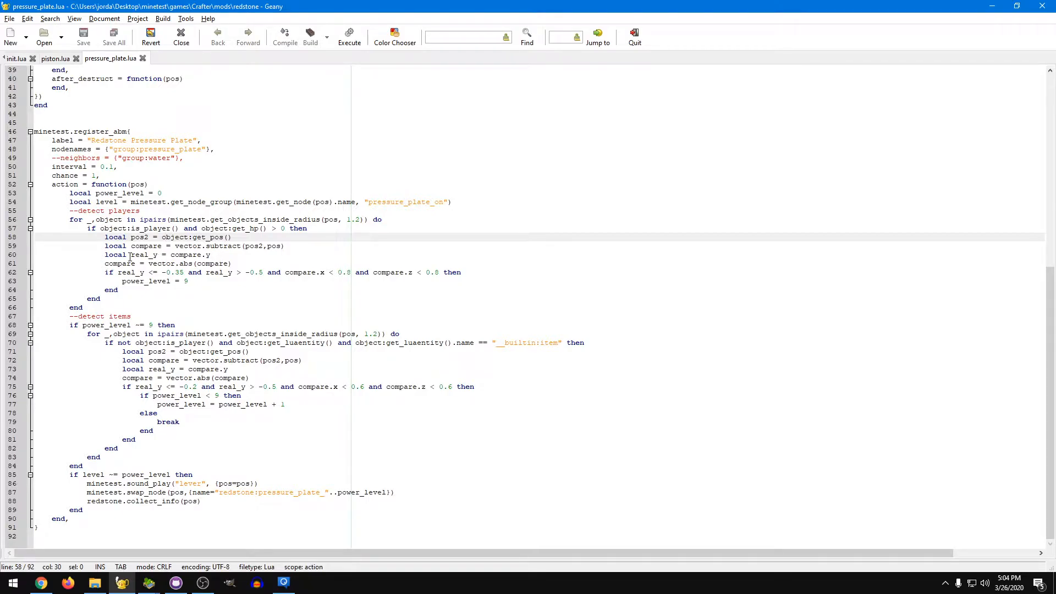
{"action": "left_click", "coordinate": [171, 254]}
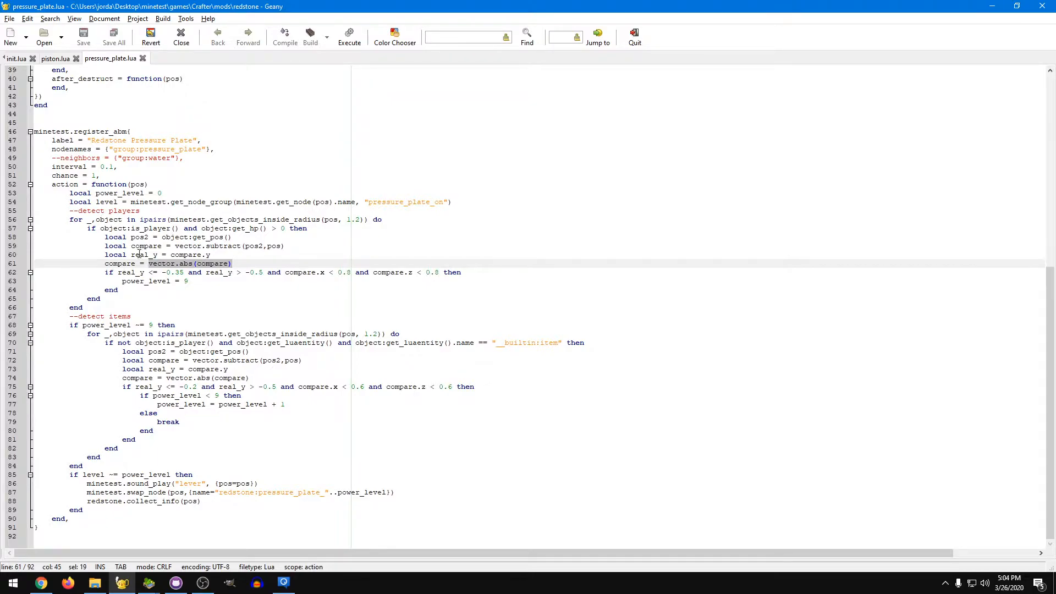
{"action": "left_click", "coordinate": [212, 255]}
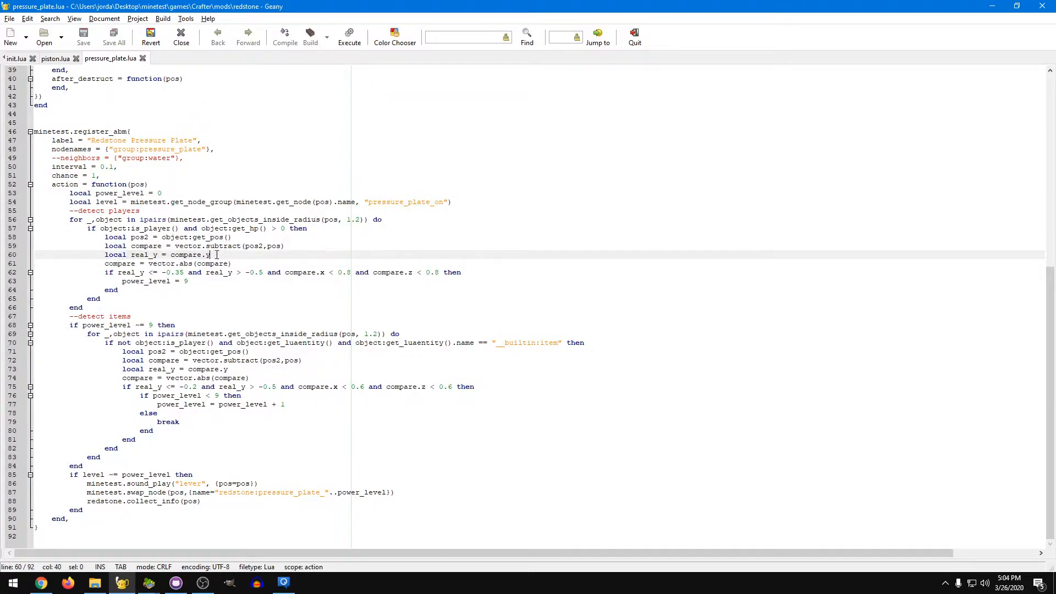
{"action": "left_click", "coordinate": [142, 255]}
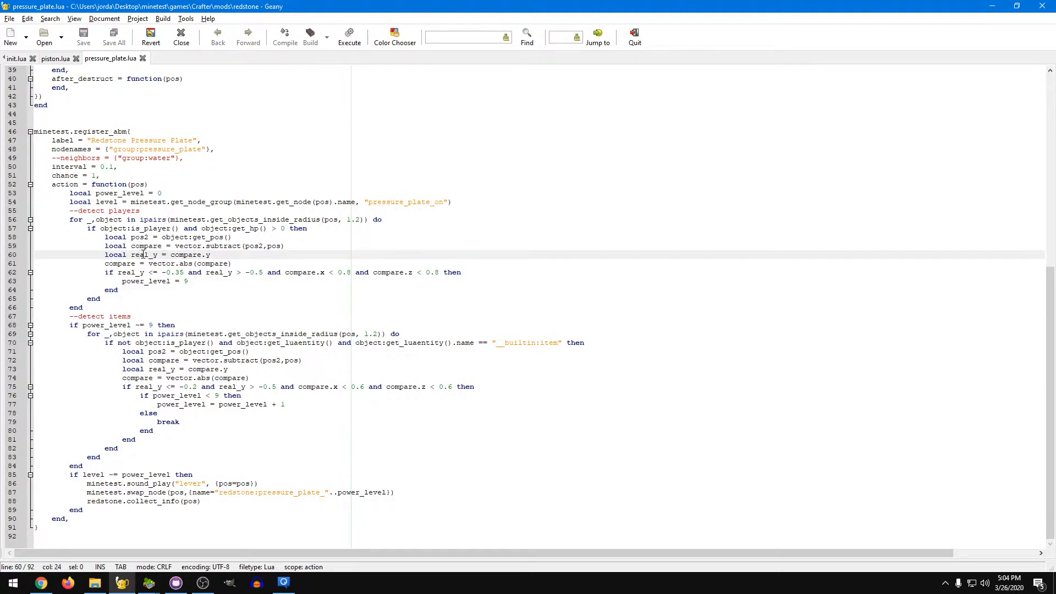
{"action": "left_click", "coordinate": [209, 264]}
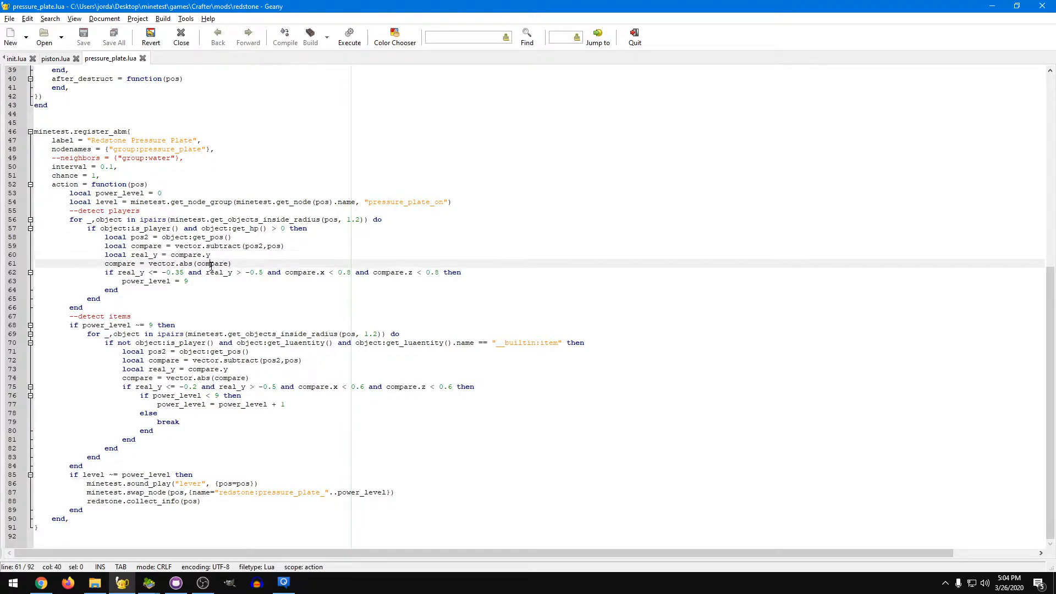
{"action": "left_click", "coordinate": [213, 272]}
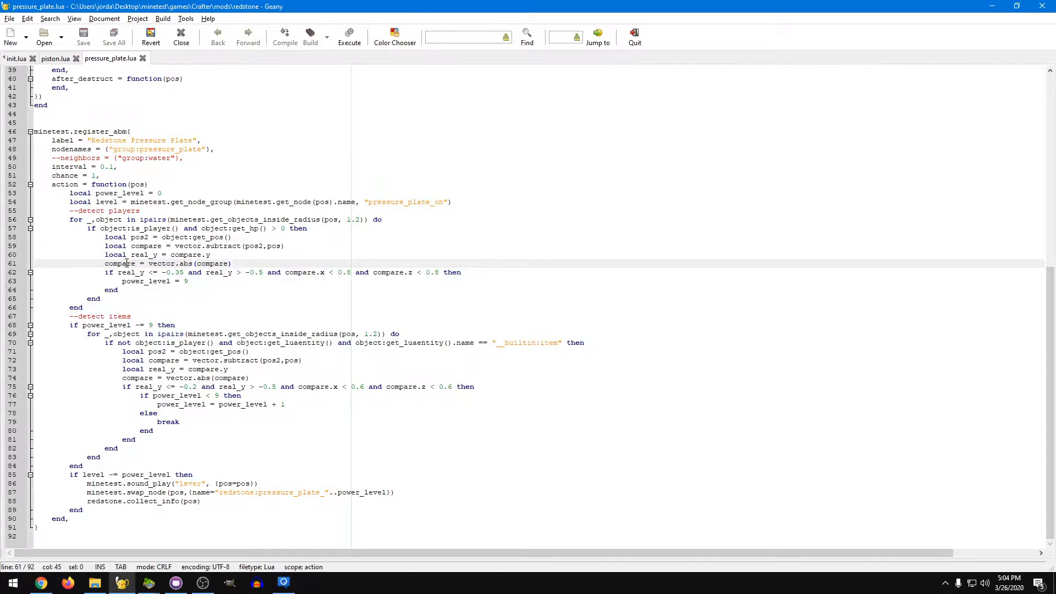
{"action": "left_click_drag", "start_coordinate": [117, 272], "coordinate": [263, 272]}
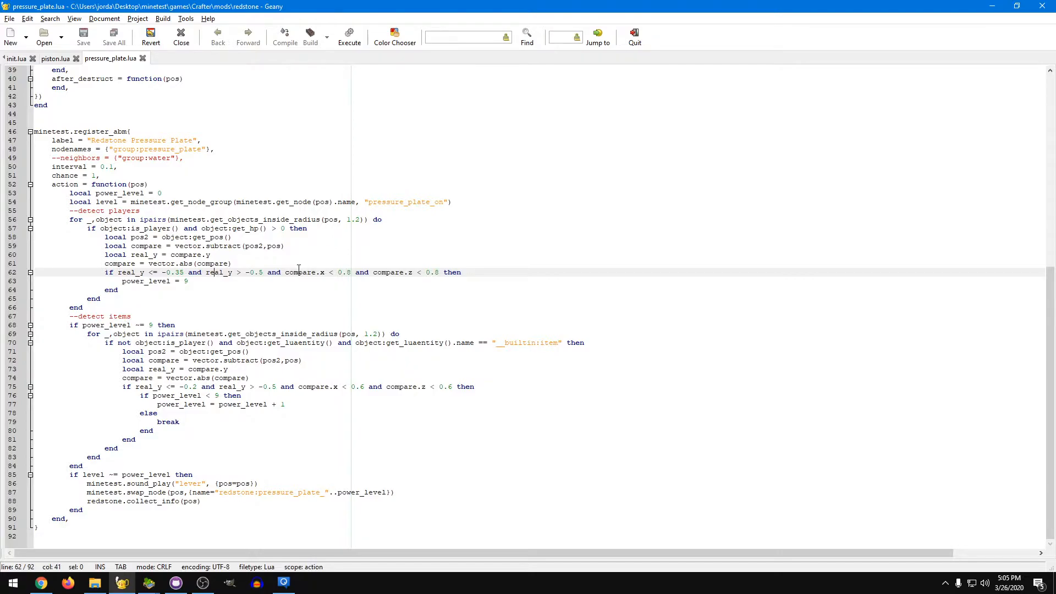
{"action": "left_click_drag", "start_coordinate": [284, 272], "coordinate": [442, 272]}
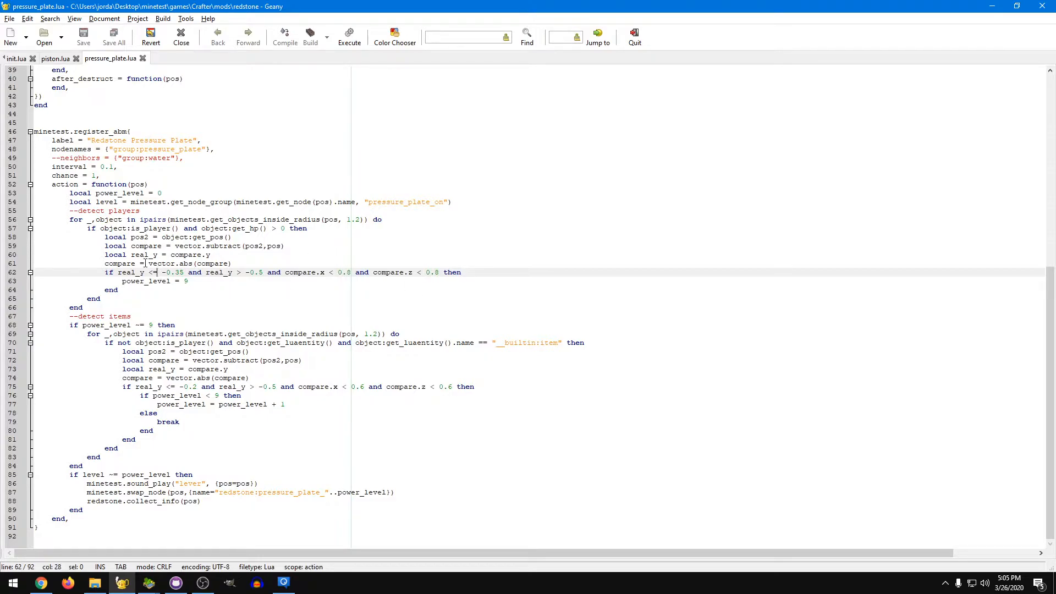
{"action": "double_click", "coordinate": [185, 264]}
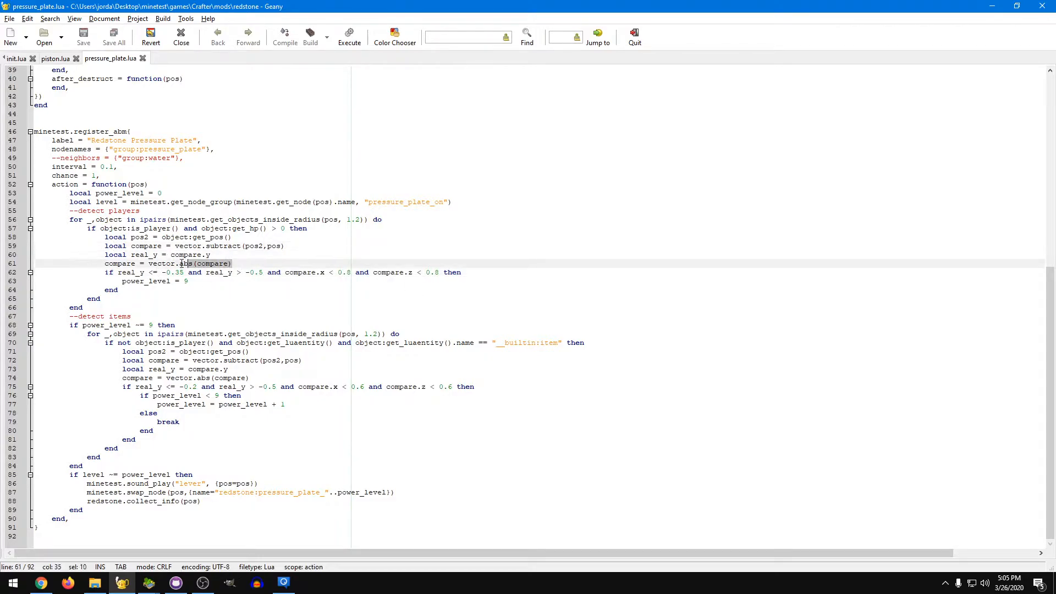
{"action": "left_click", "coordinate": [126, 255]}
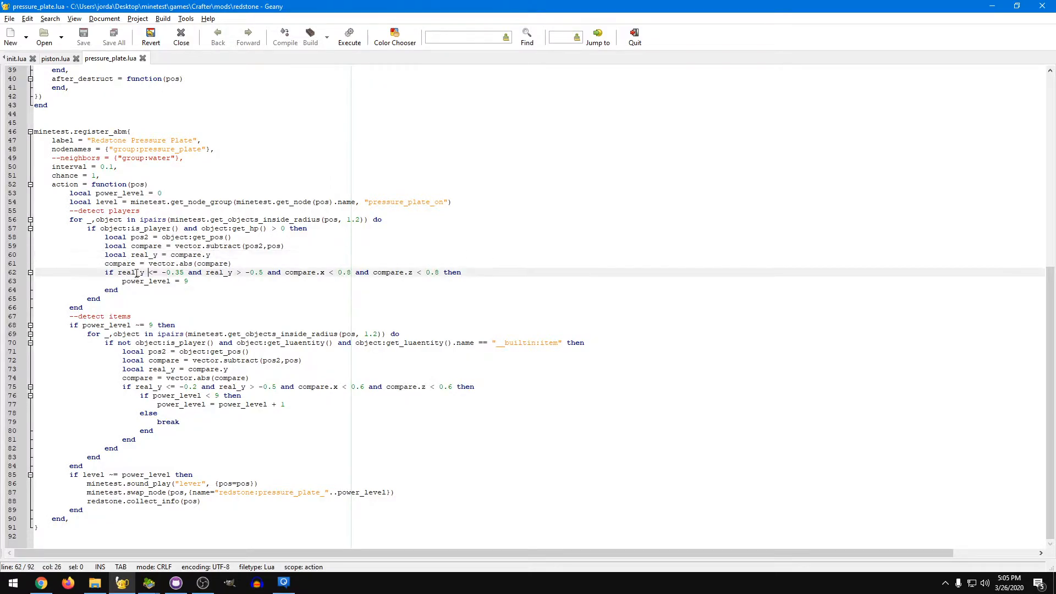
{"action": "left_click_drag", "start_coordinate": [116, 271], "coordinate": [180, 271]}
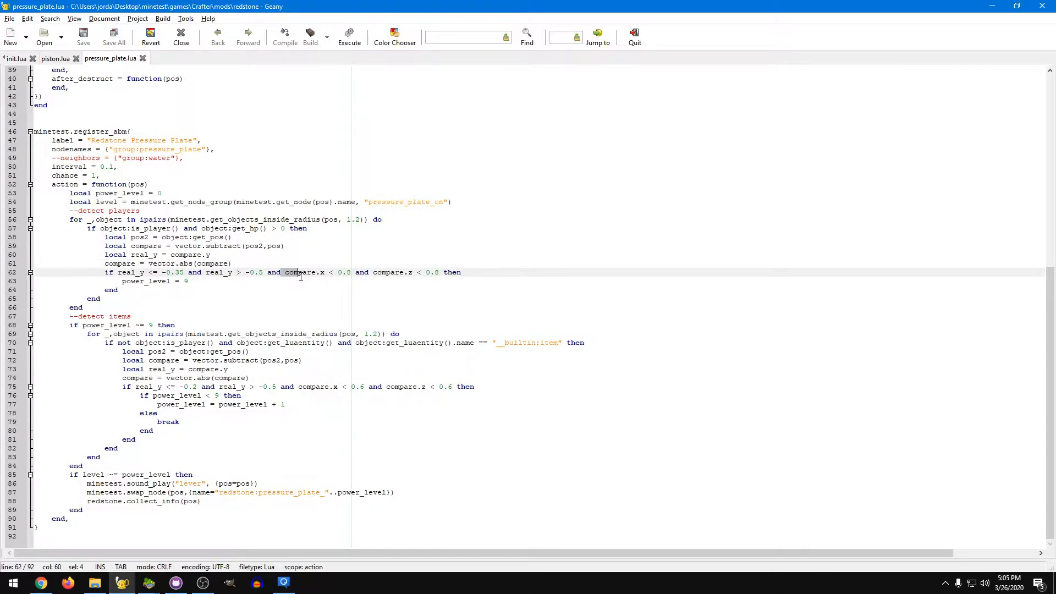
{"action": "left_click_drag", "start_coordinate": [284, 272], "coordinate": [441, 272]}
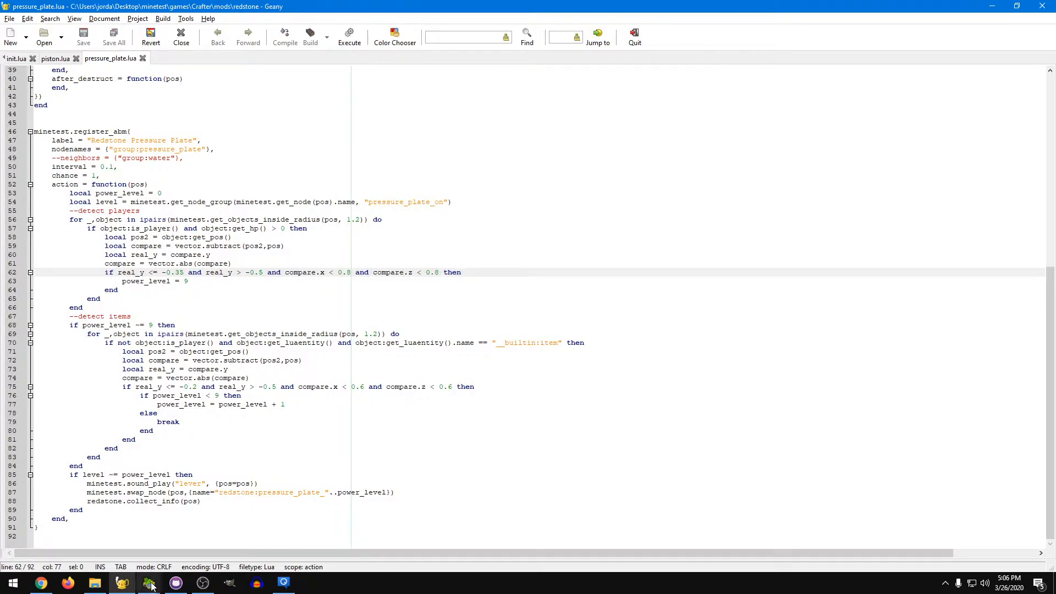
{"action": "left_click", "coordinate": [150, 583]}
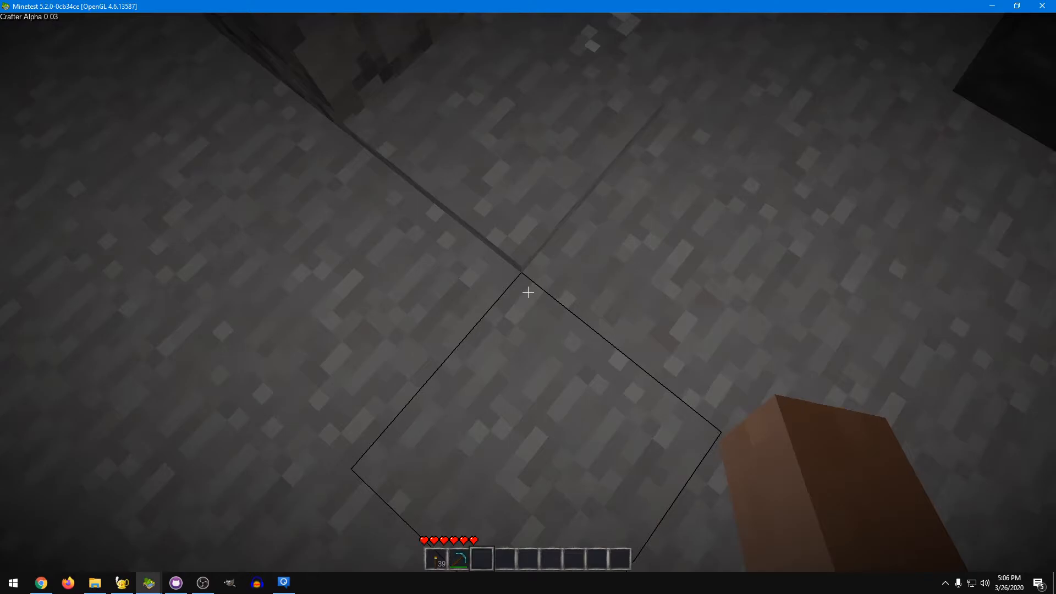
{"action": "mouse_move", "coordinate": [528, 293]}
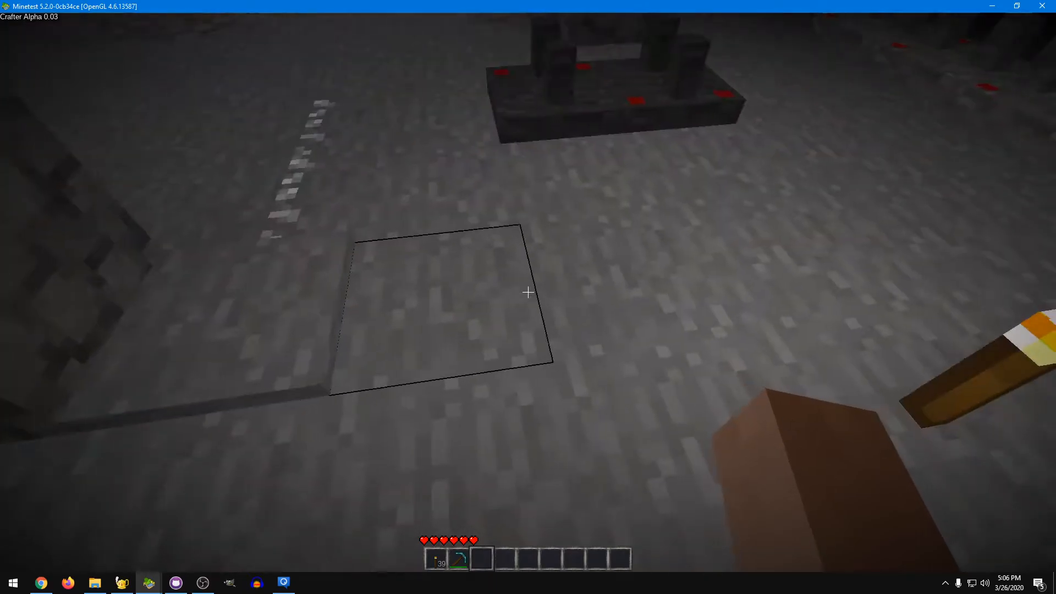
{"action": "mouse_move", "coordinate": [527, 290]}
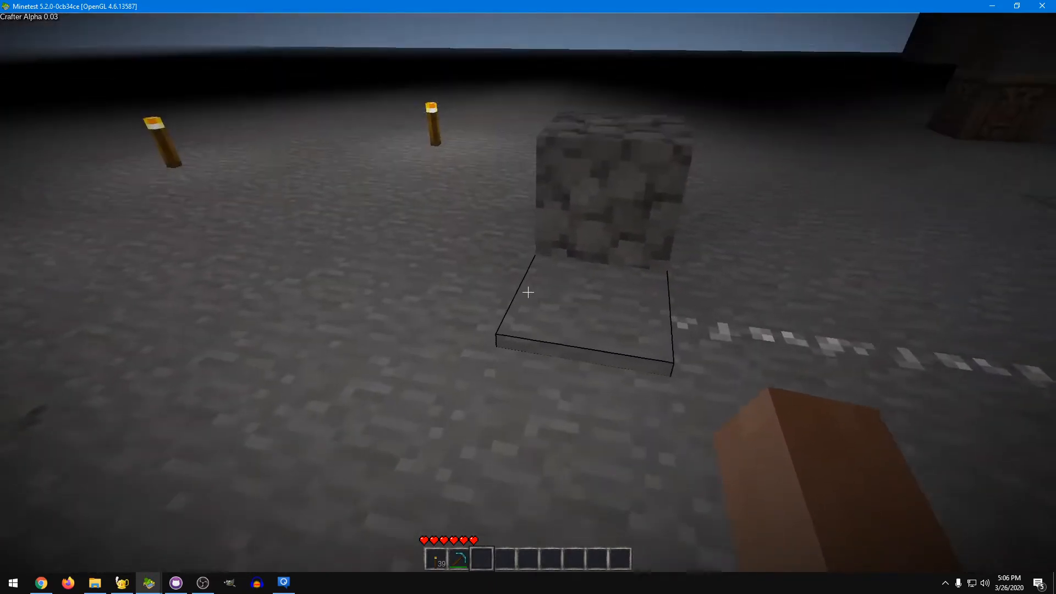
{"action": "mouse_move", "coordinate": [528, 293]}
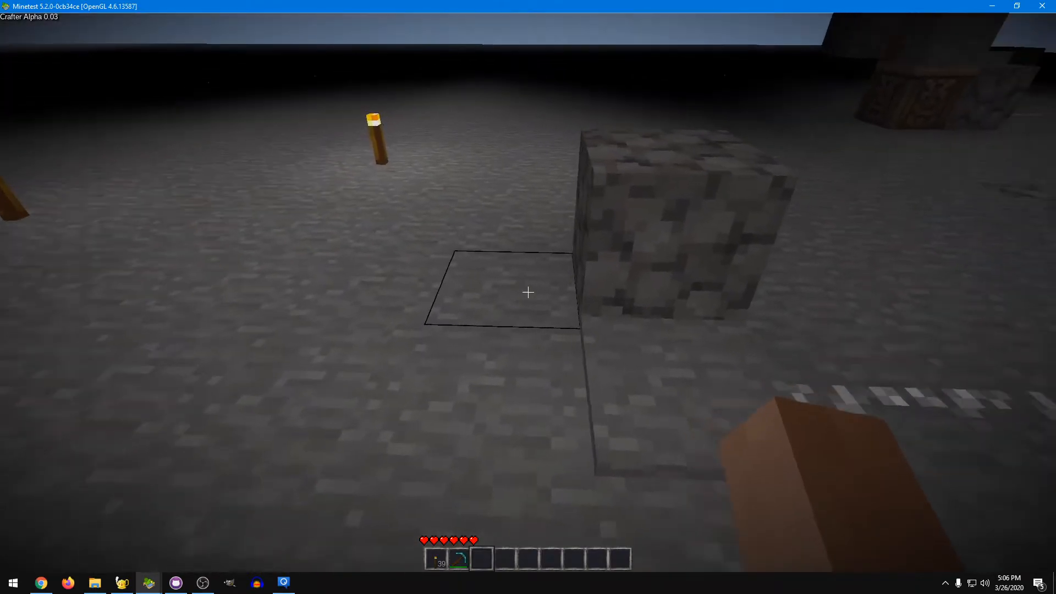
{"action": "mouse_move", "coordinate": [528, 293]}
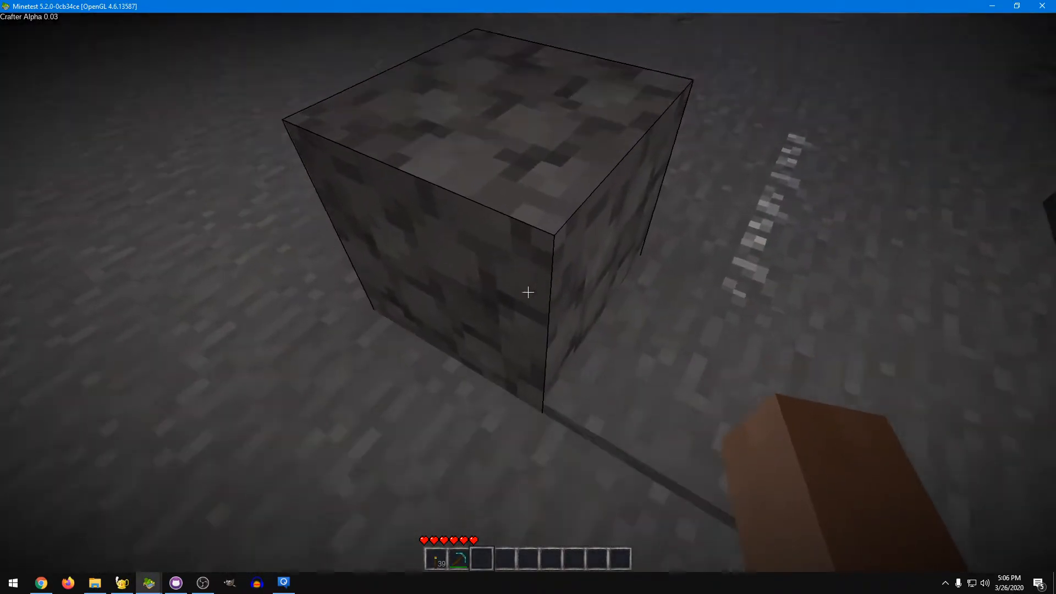
{"action": "mouse_move", "coordinate": [528, 292]}
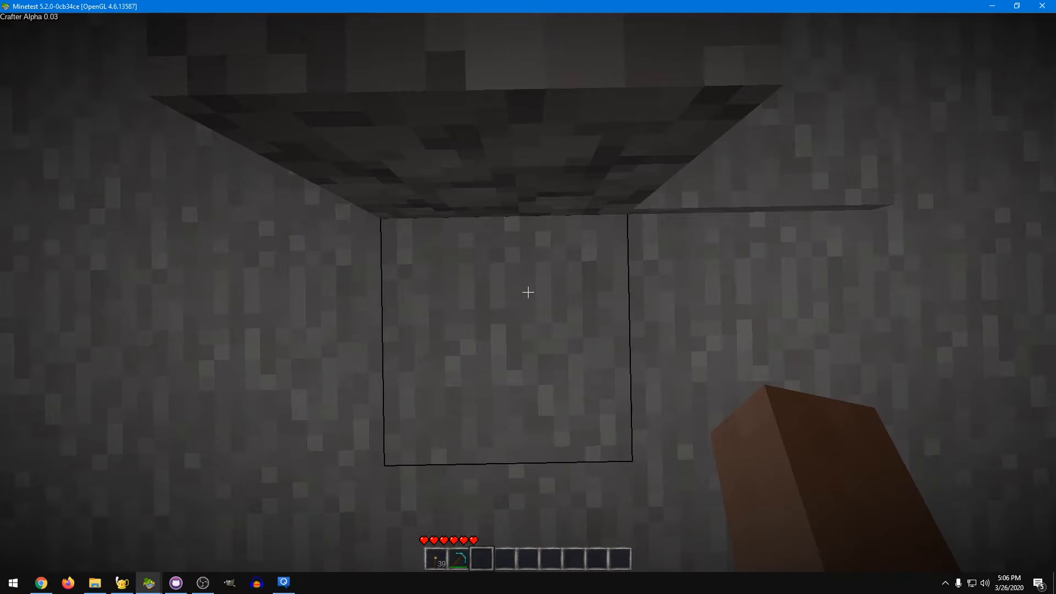
{"action": "mouse_move", "coordinate": [528, 293]}
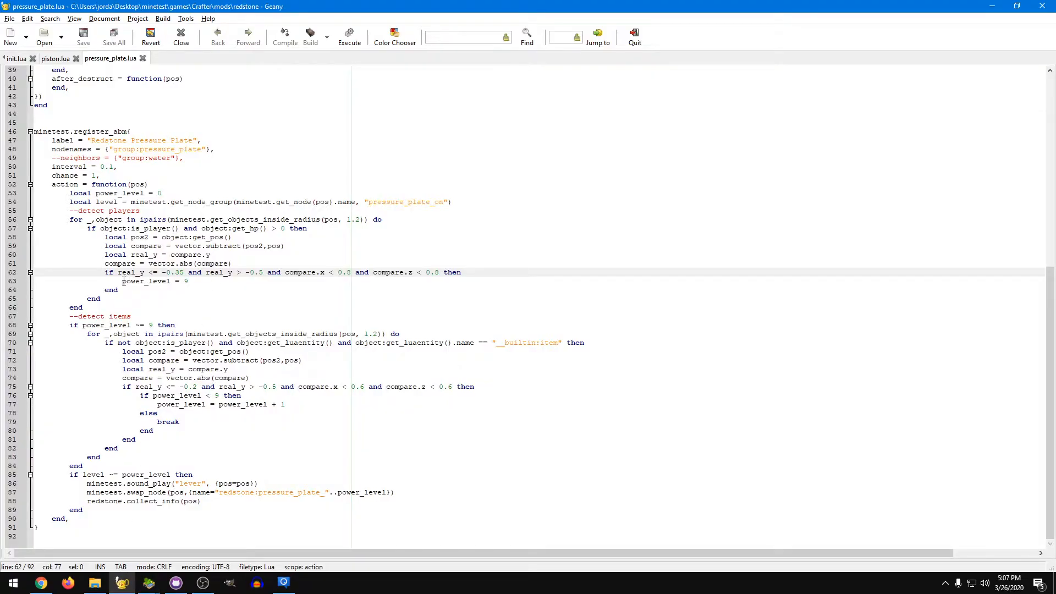
{"action": "left_click", "coordinate": [141, 264]}
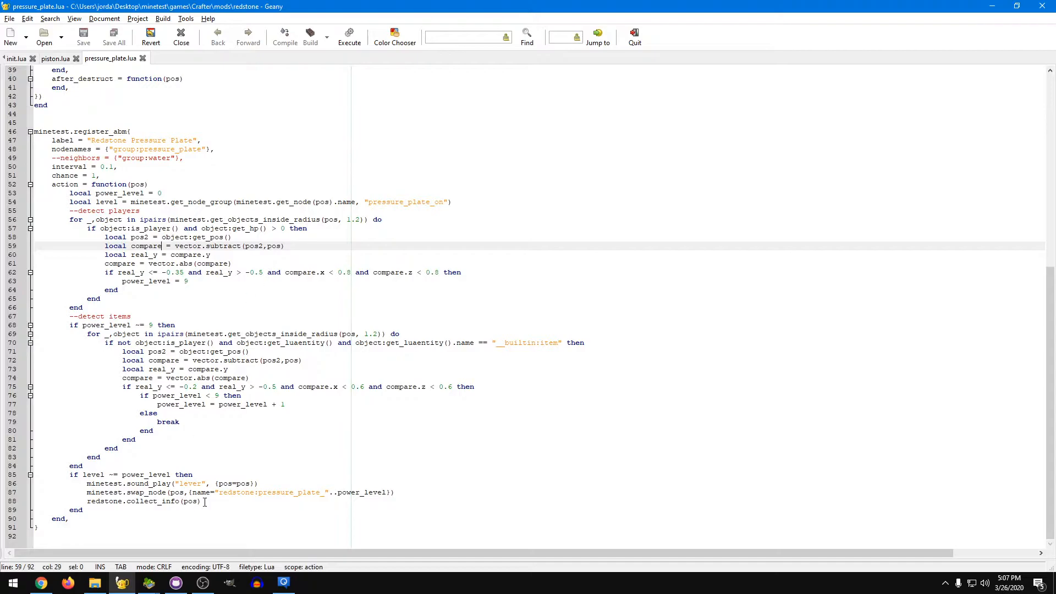
{"action": "left_click", "coordinate": [149, 583]}
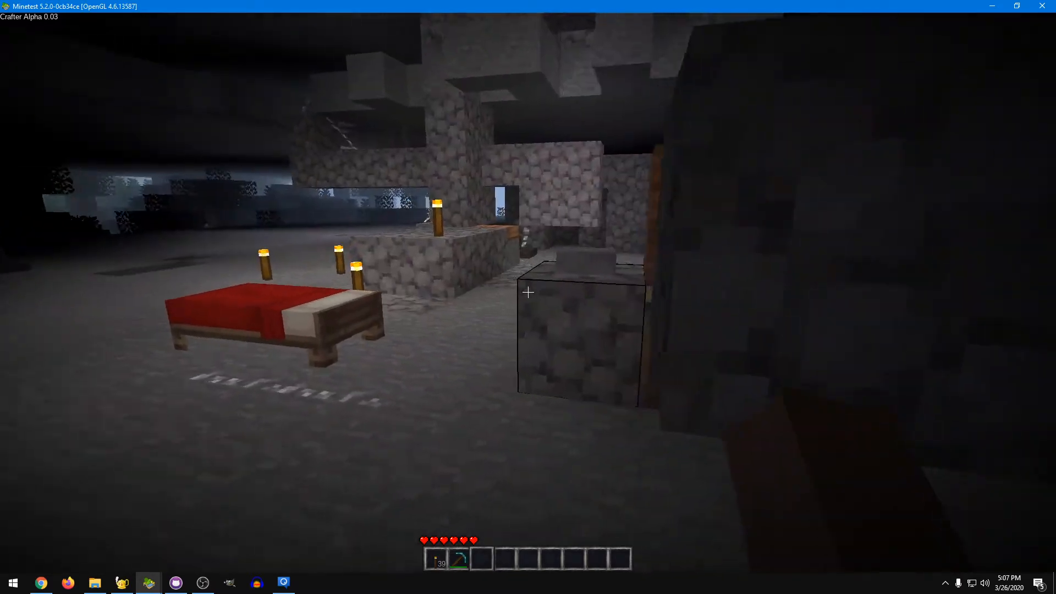
{"action": "left_click", "coordinate": [122, 583]}
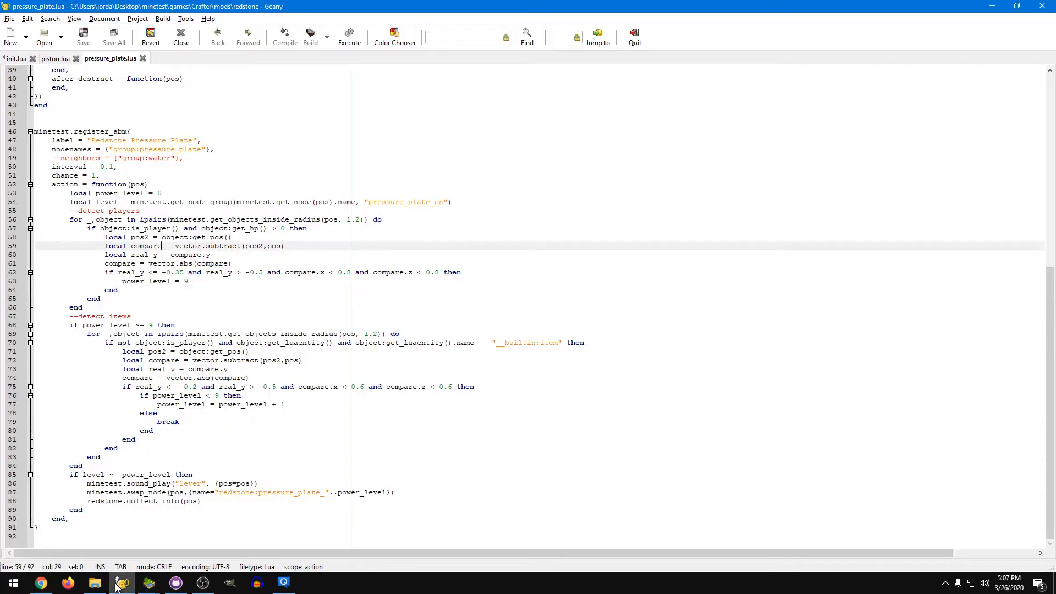
{"action": "left_click", "coordinate": [53, 58]}
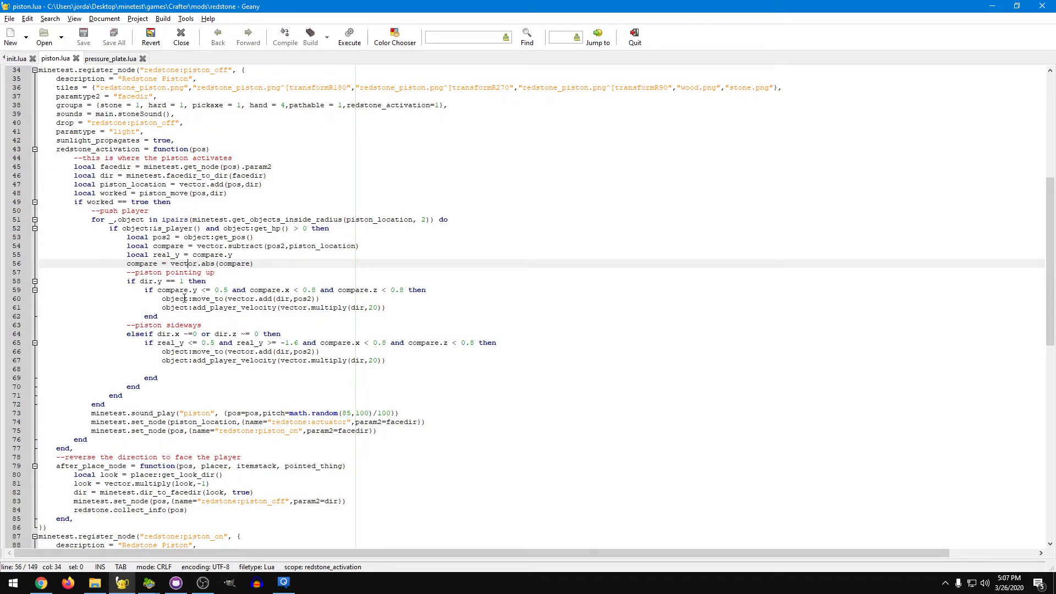
{"action": "mouse_move", "coordinate": [174, 290]}
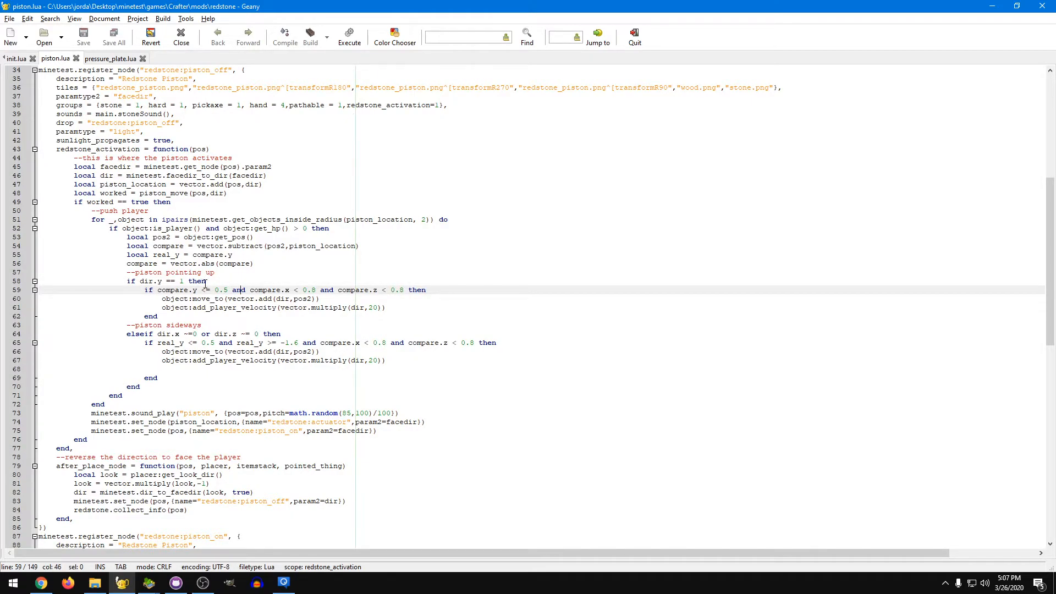
{"action": "double_click", "coordinate": [177, 290]}
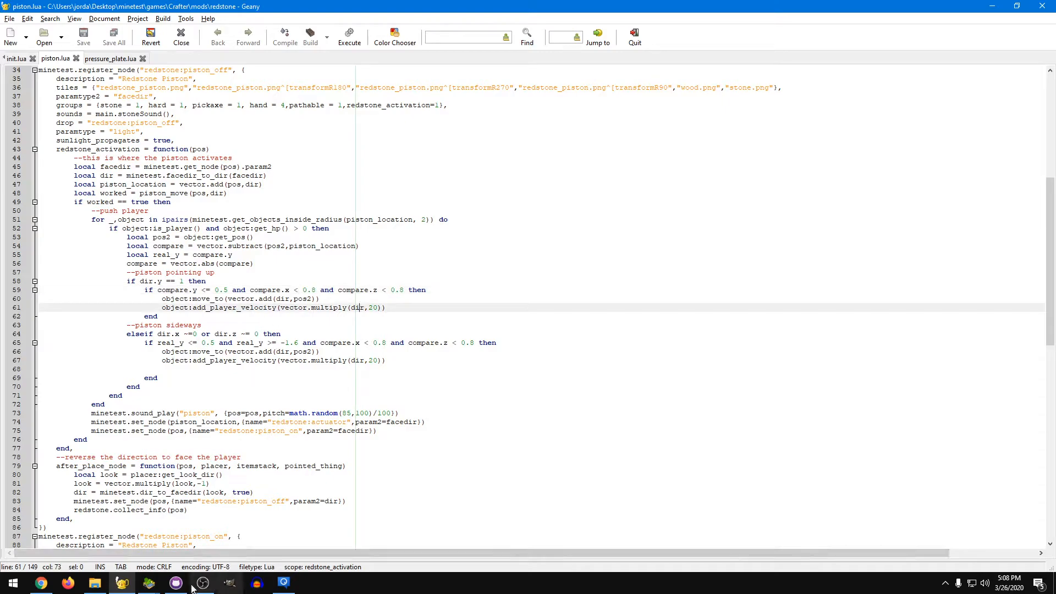
Step: Bring the Minetest game back in front to test the pistons pushing the player
{"action": "left_click", "coordinate": [149, 583]}
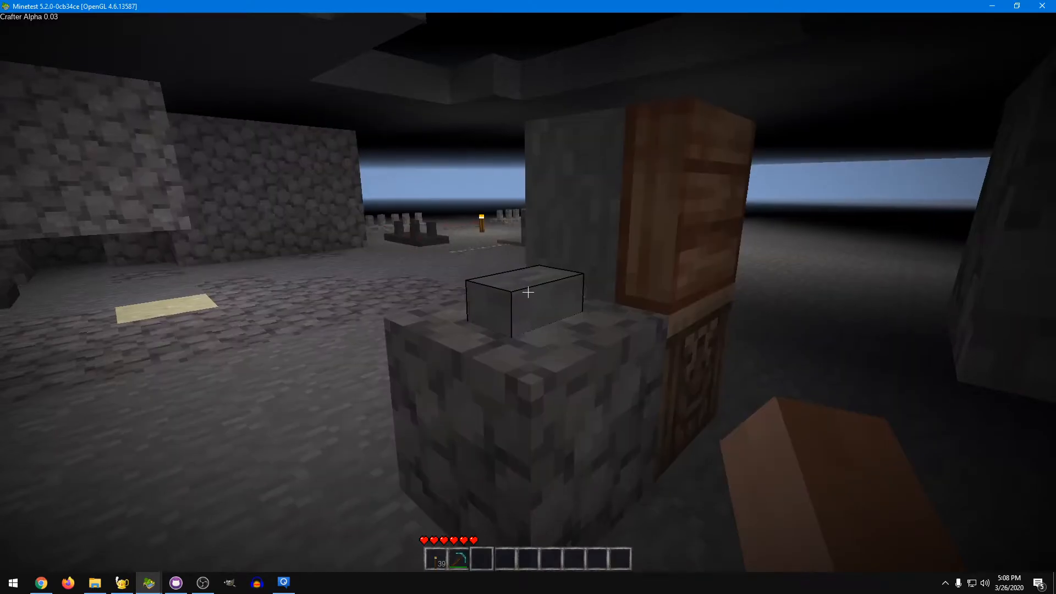
{"action": "mouse_move", "coordinate": [528, 293]}
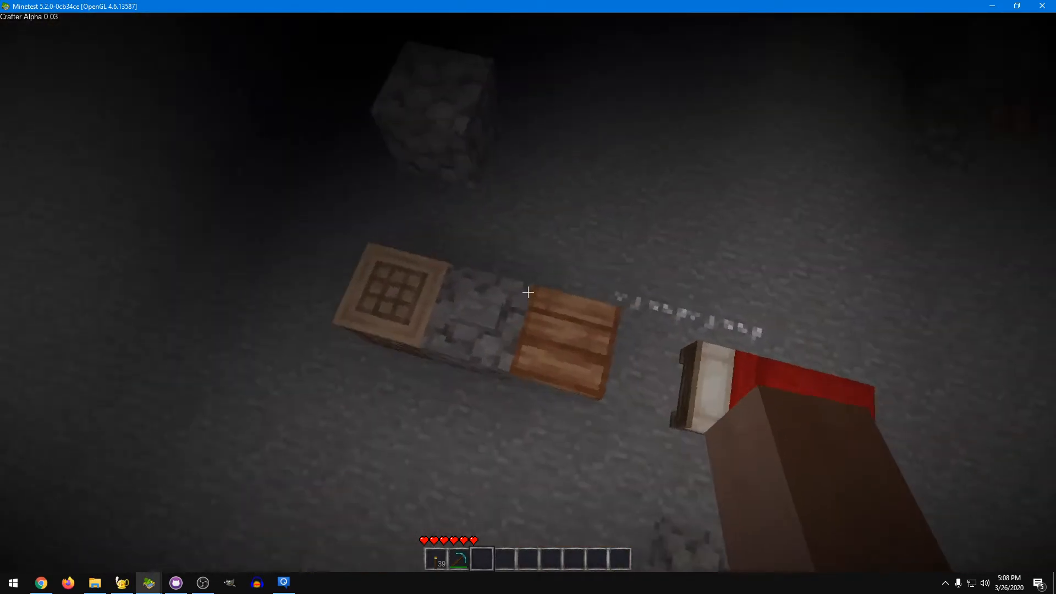
{"action": "mouse_move", "coordinate": [528, 292]}
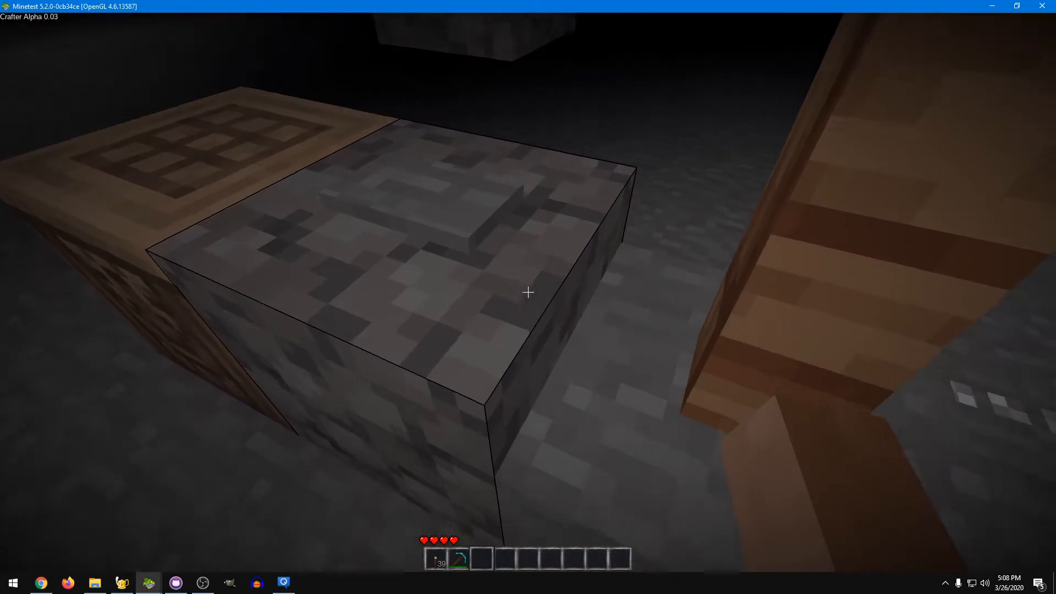
{"action": "mouse_move", "coordinate": [528, 293]}
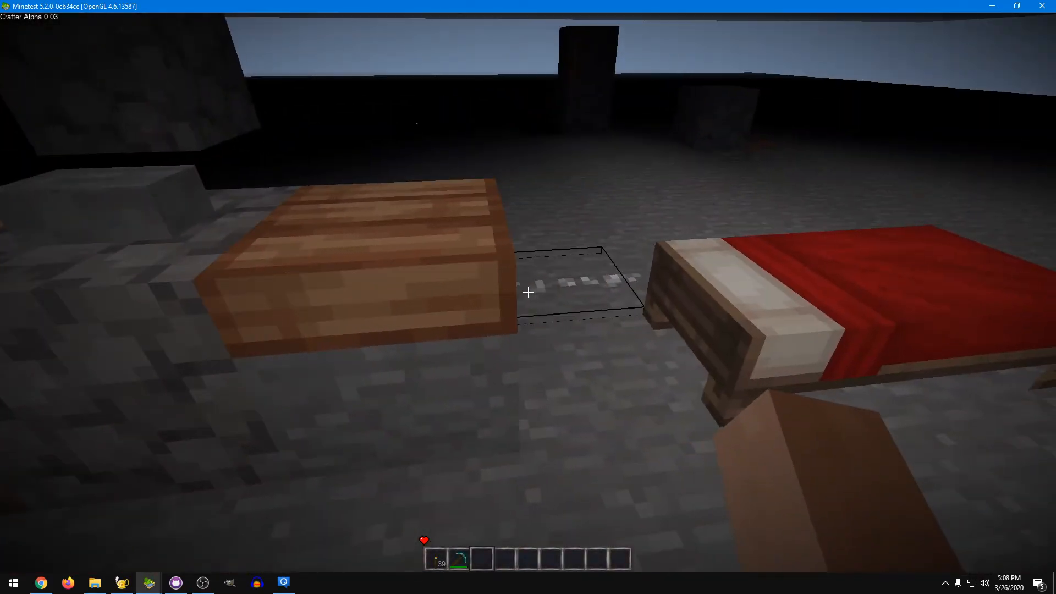
{"action": "mouse_move", "coordinate": [528, 293]}
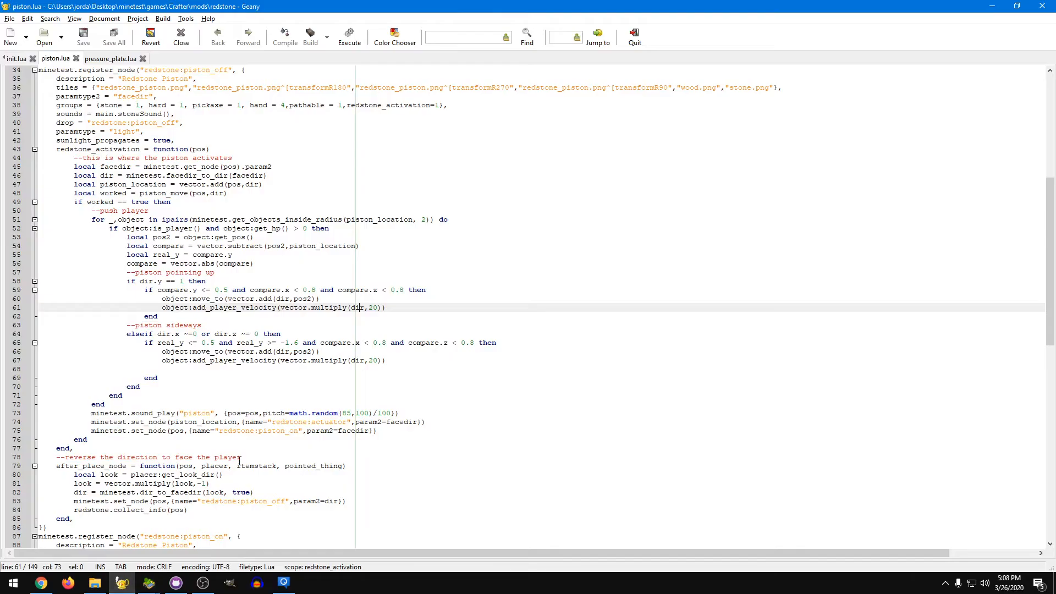
Step: Review the sideways-piston condition on line 65 of piston.lua, then return to the game
{"action": "left_click", "coordinate": [178, 343]}
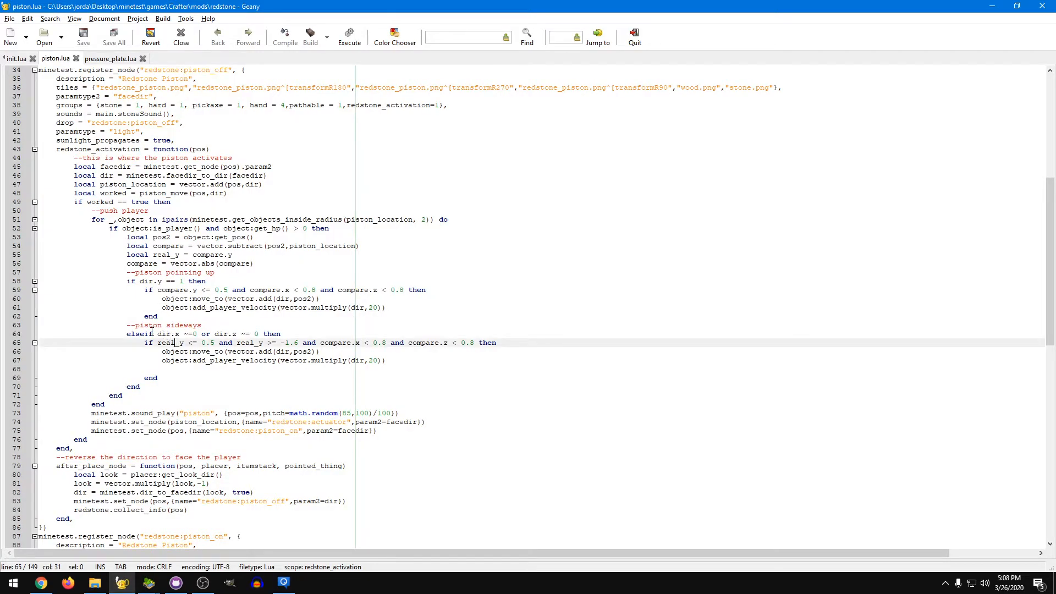
{"action": "left_click", "coordinate": [280, 334]}
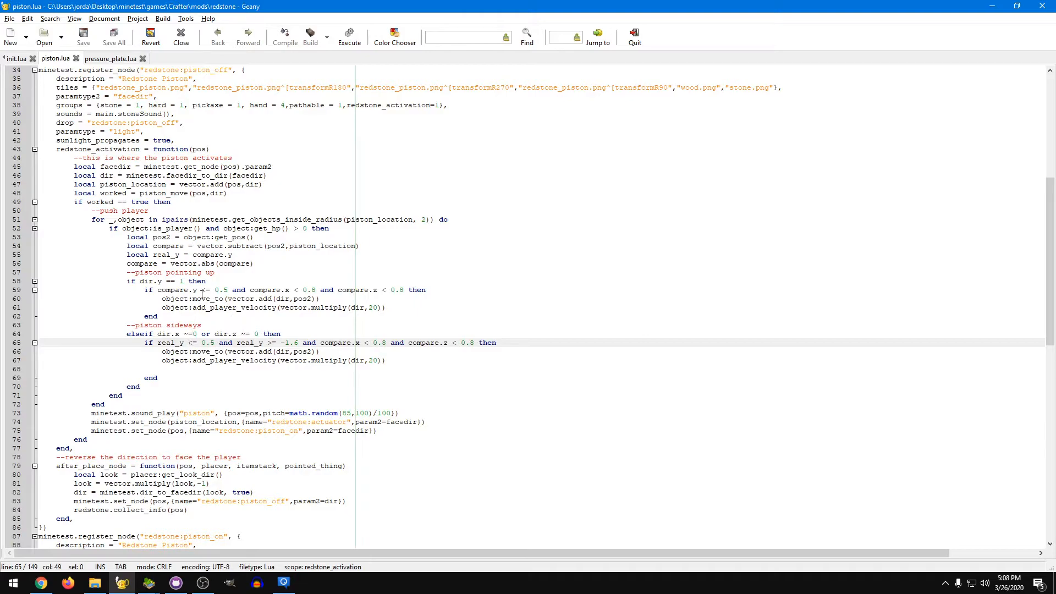
{"action": "mouse_move", "coordinate": [240, 343]}
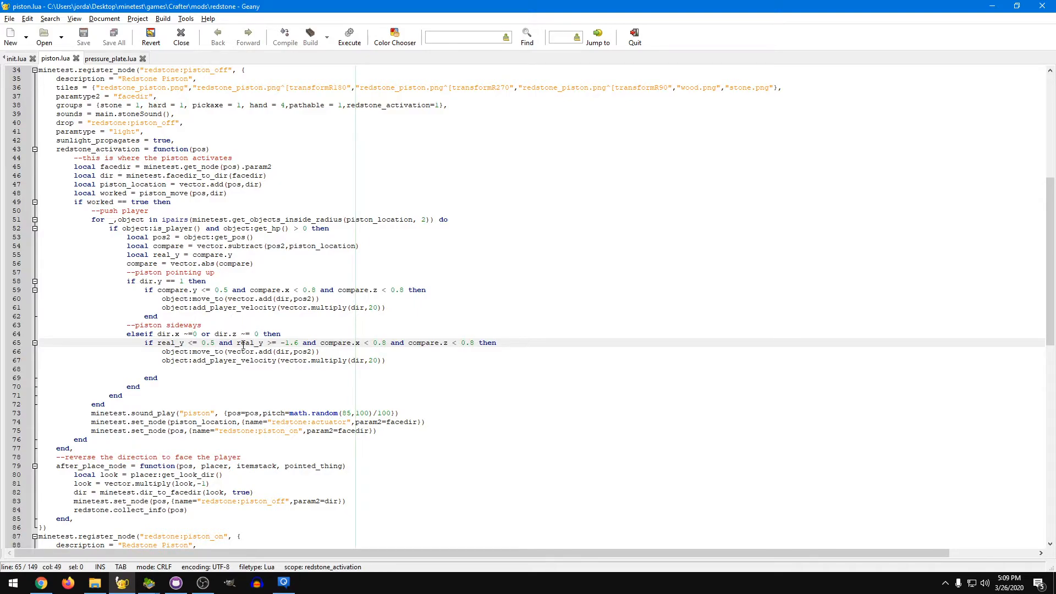
{"action": "left_click", "coordinate": [149, 583]}
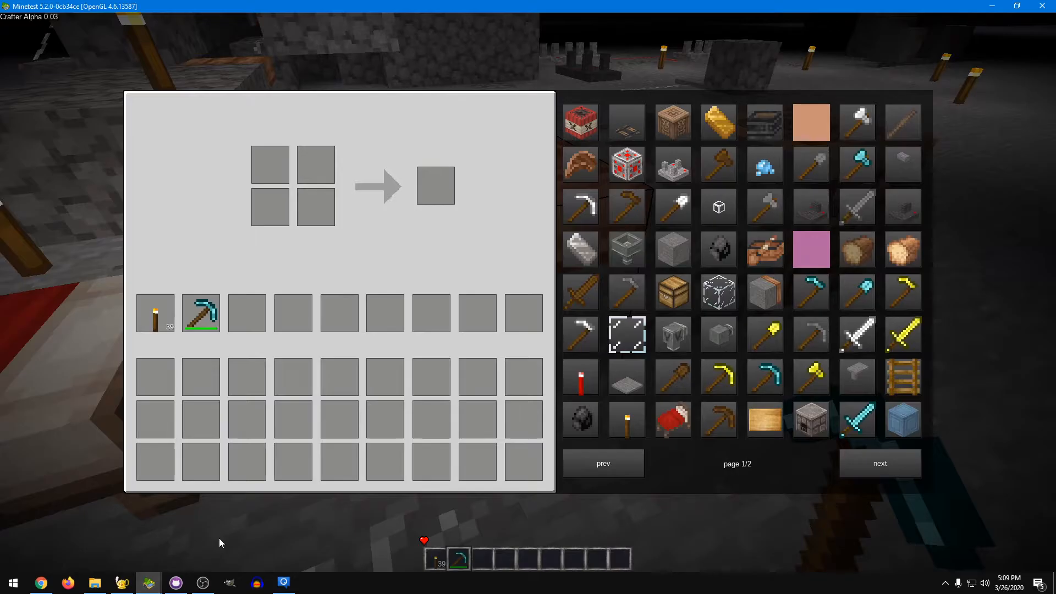
Step: Mine a cobblestone block into the inventory, glance at Geany, and return to the game
{"action": "key", "text": "Escape"}
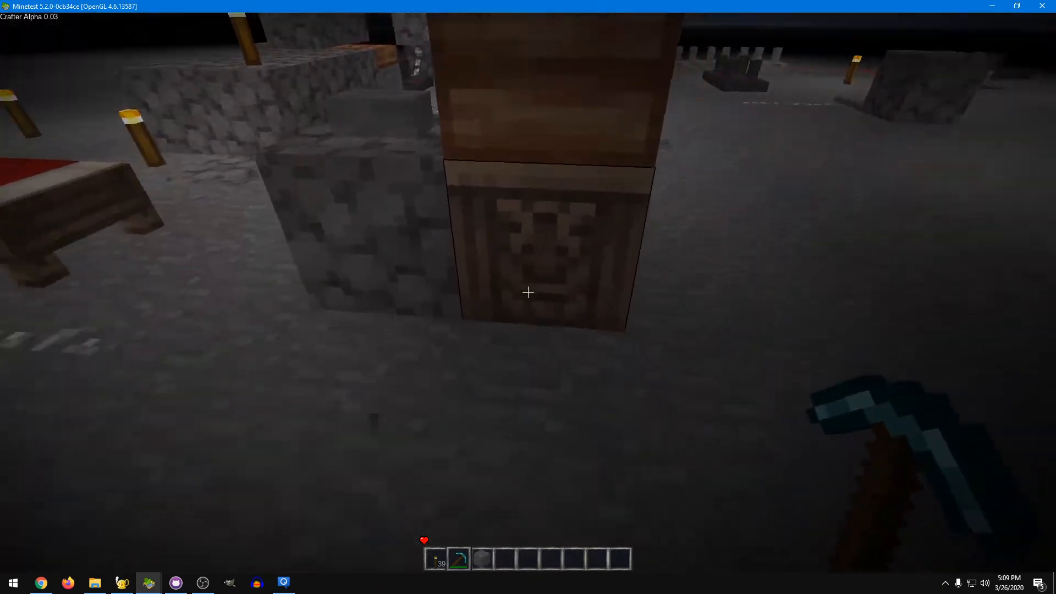
{"action": "mouse_move", "coordinate": [527, 292]}
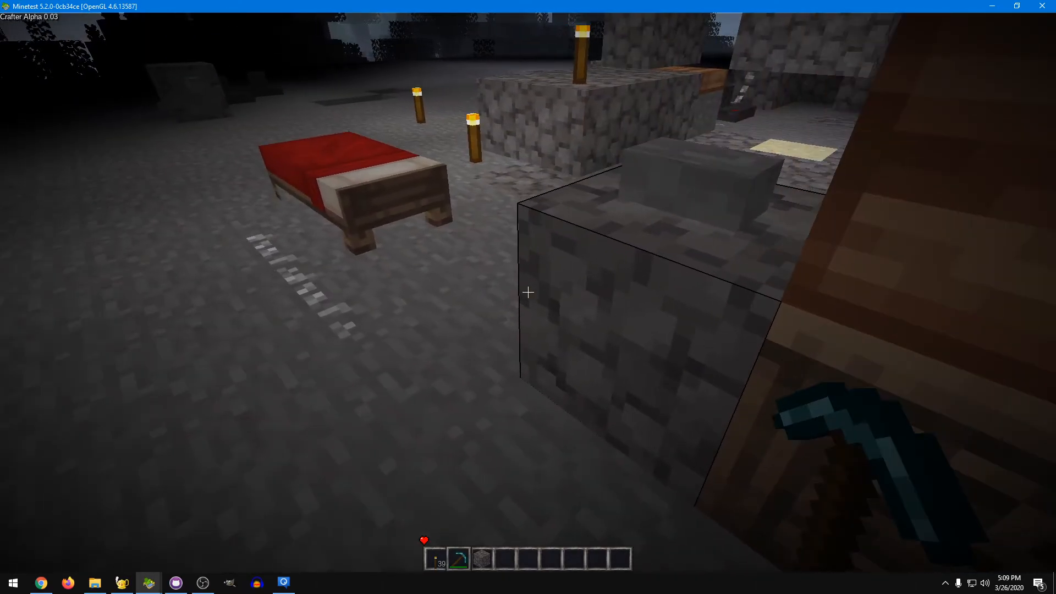
{"action": "mouse_move", "coordinate": [528, 292]}
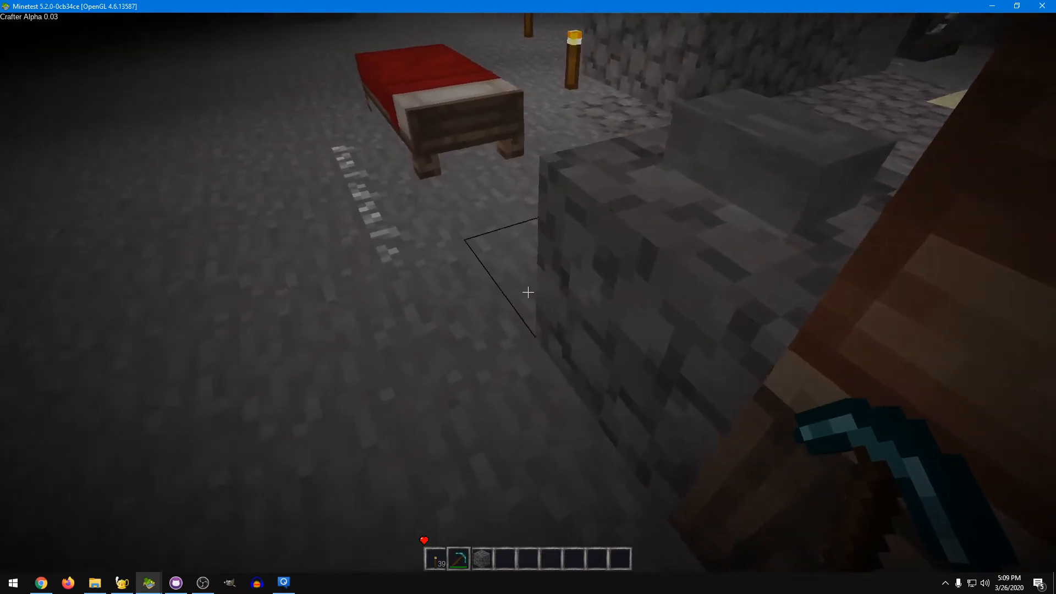
{"action": "key", "text": "i"}
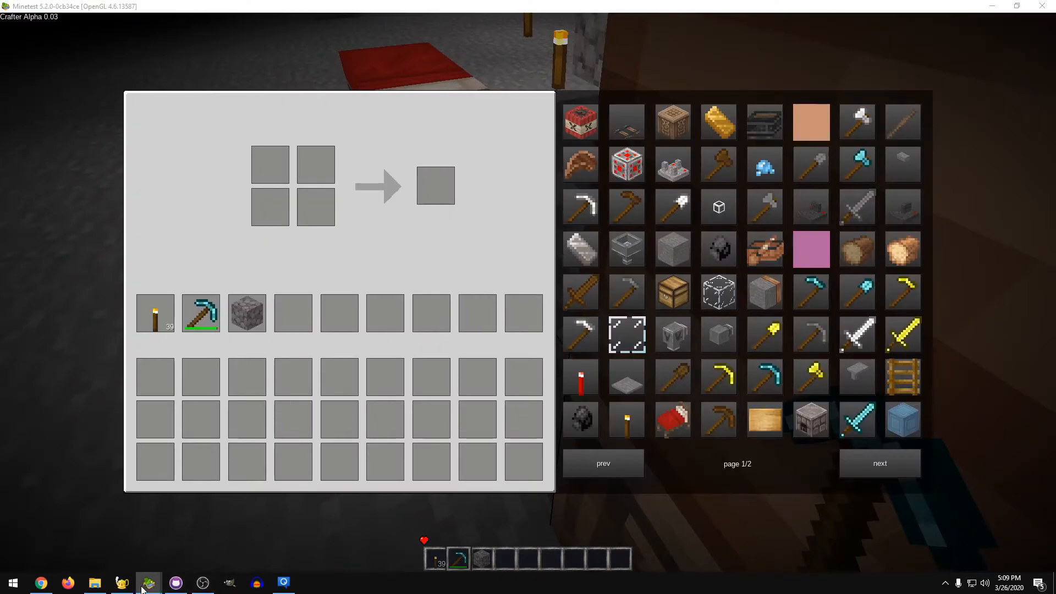
{"action": "left_click", "coordinate": [150, 583]}
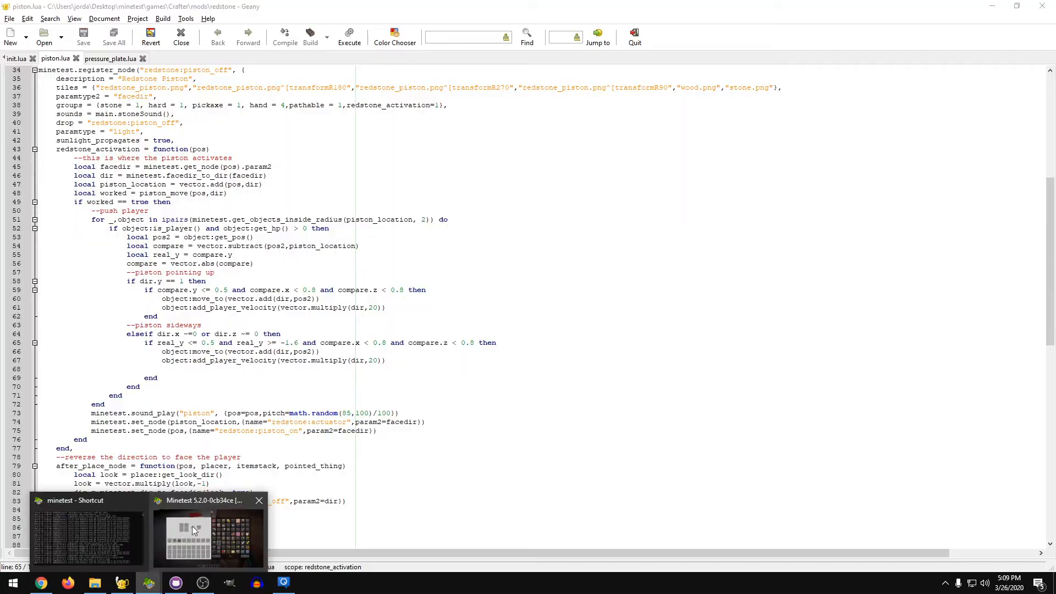
{"action": "left_click", "coordinate": [195, 529]}
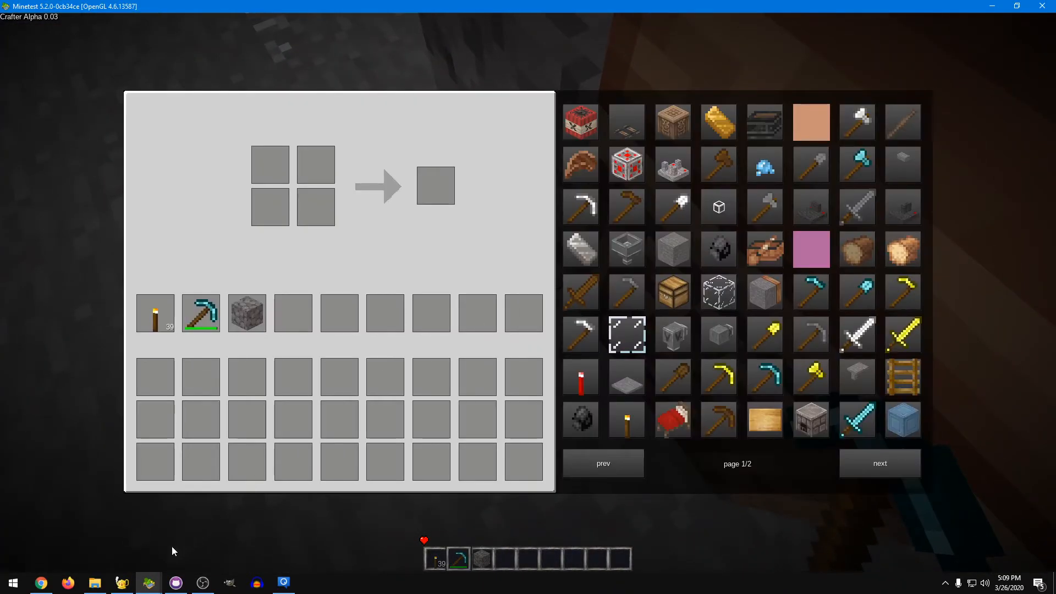
Step: Switch to Geany to review piston.lua's player-push code around line 65
{"action": "left_click", "coordinate": [149, 583]}
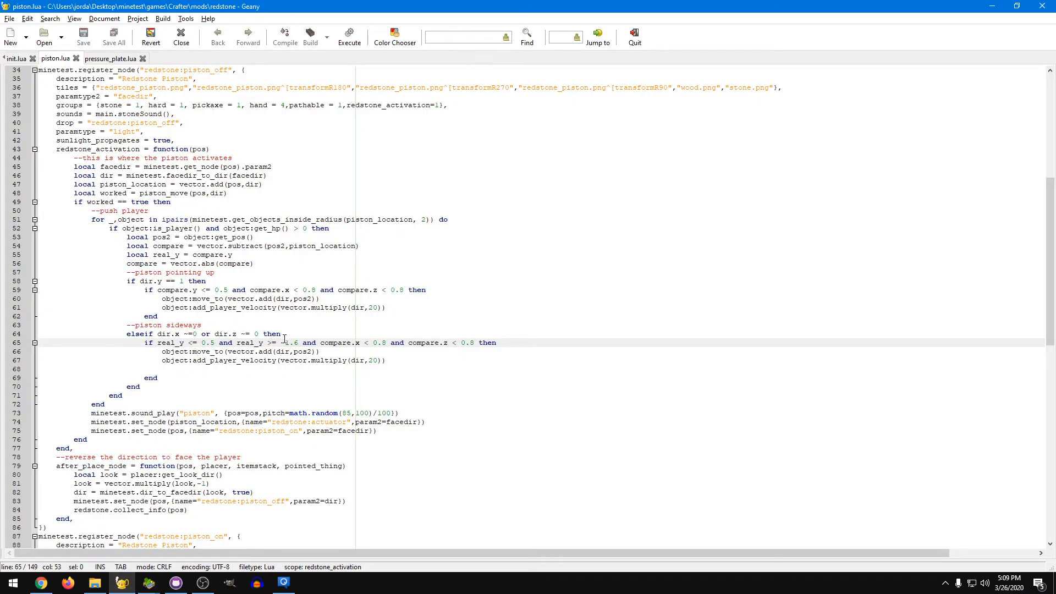
{"action": "mouse_move", "coordinate": [125, 583]}
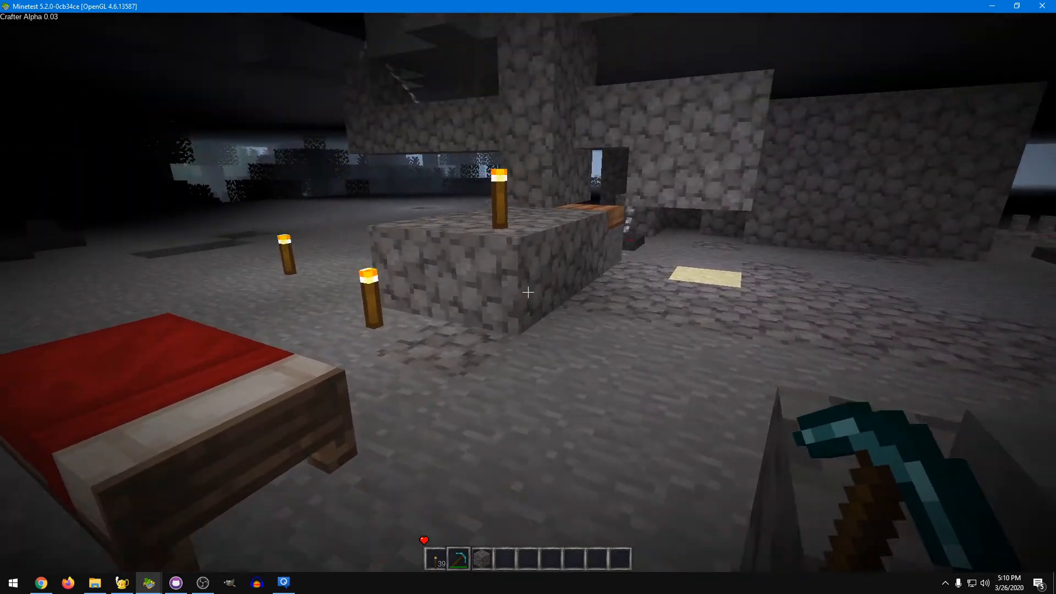
{"action": "mouse_move", "coordinate": [528, 293]}
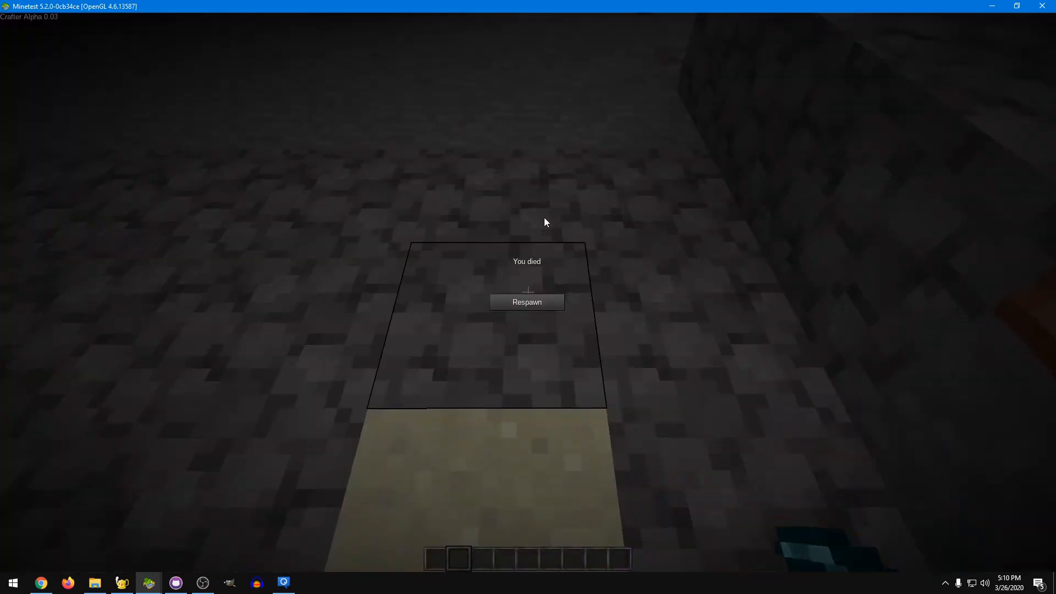
Step: Respawn after dying and show the now-empty inventory with full health
{"action": "left_click", "coordinate": [526, 301]}
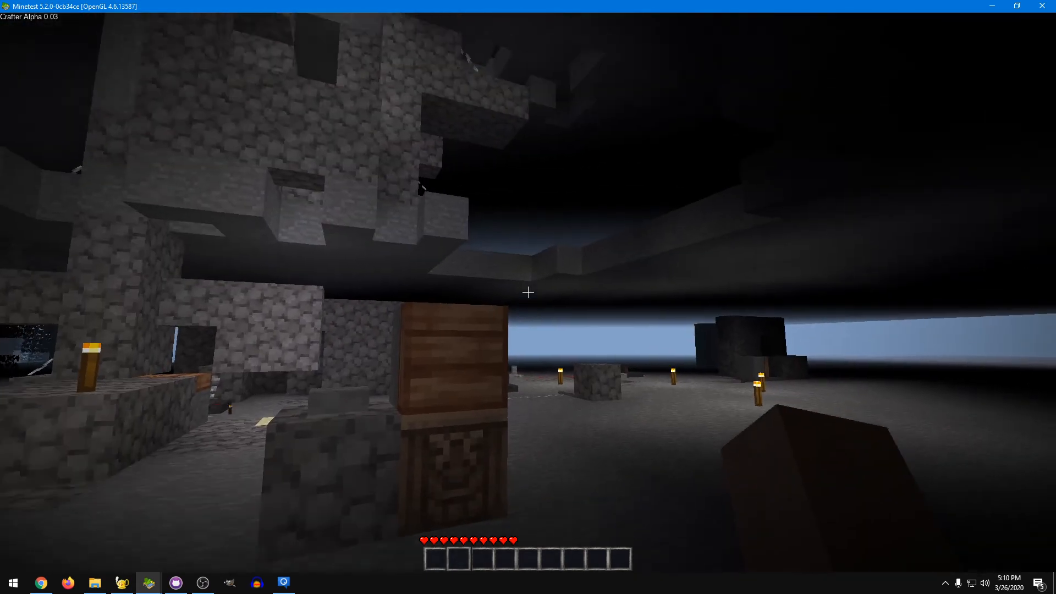
{"action": "key", "text": "i"}
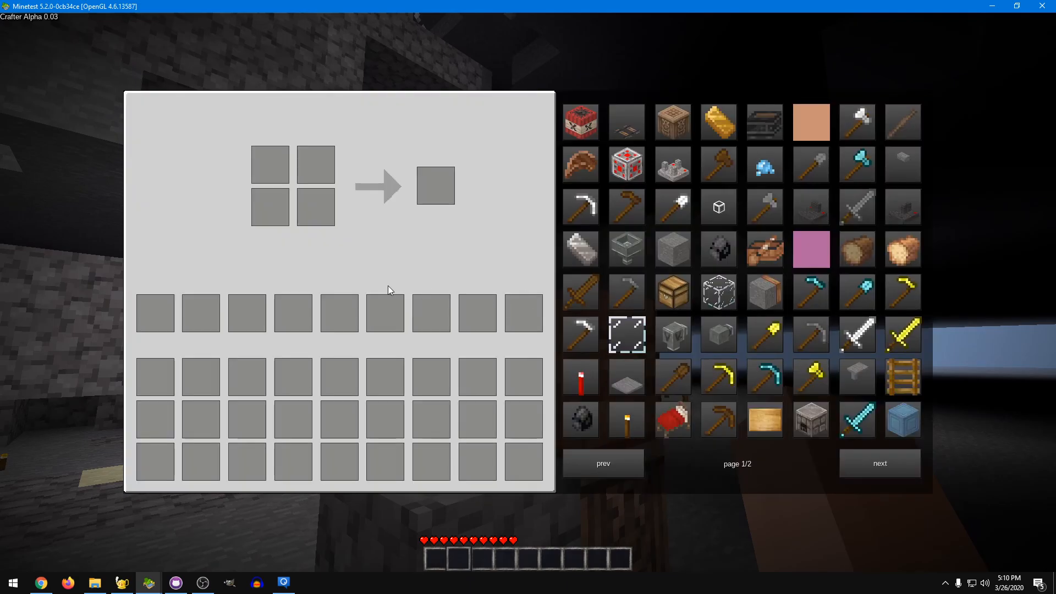